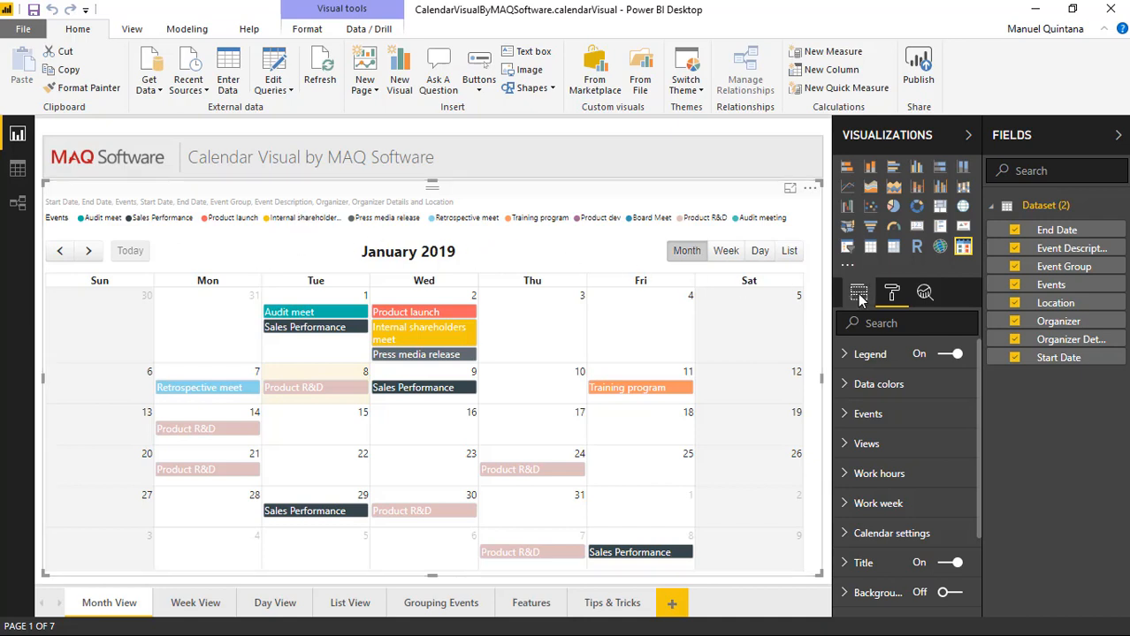
Step: Show the calendar visual's field wells: Start Date, End Date, Events and tooltips
click(859, 294)
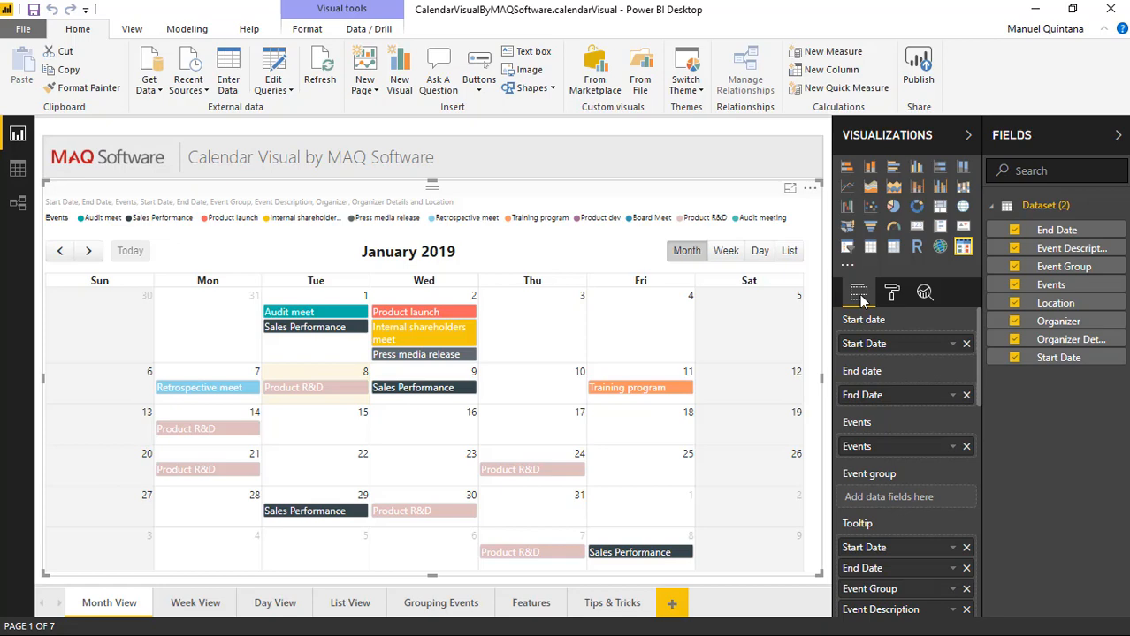
mouse_move(177, 208)
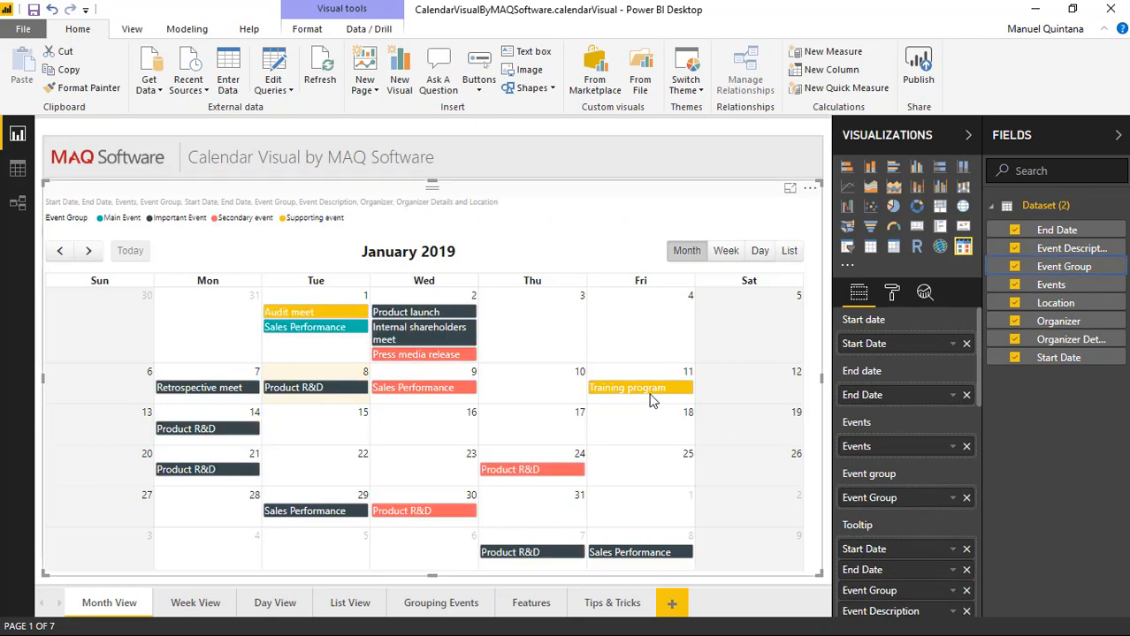
mouse_move(598, 386)
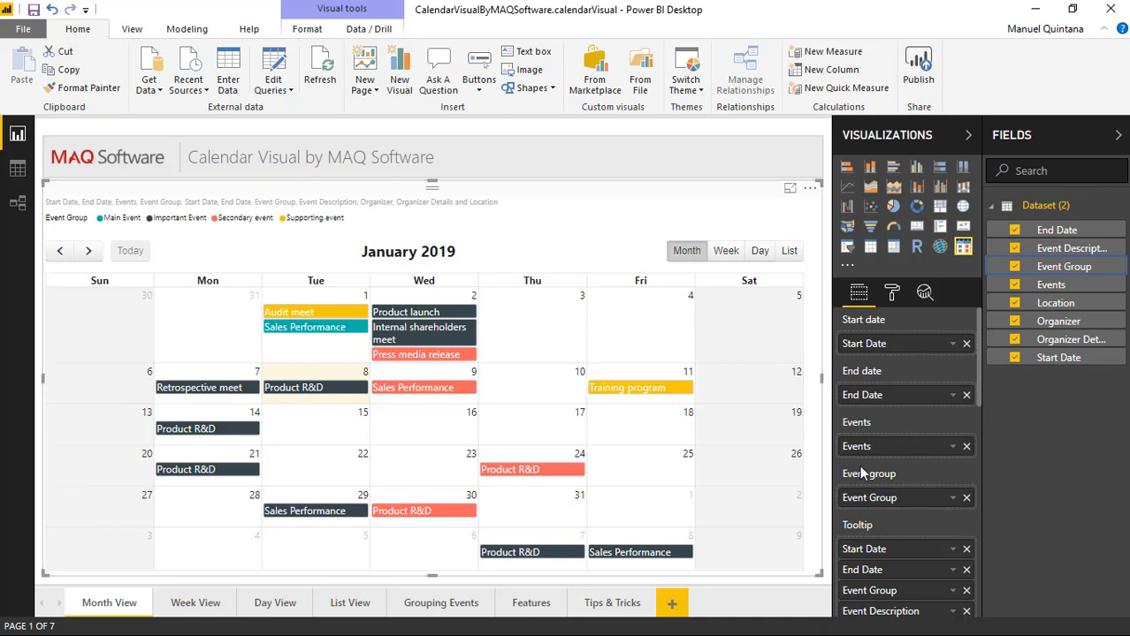
Step: Remove Event Group from the Event group well so events keep per-event colours
click(966, 499)
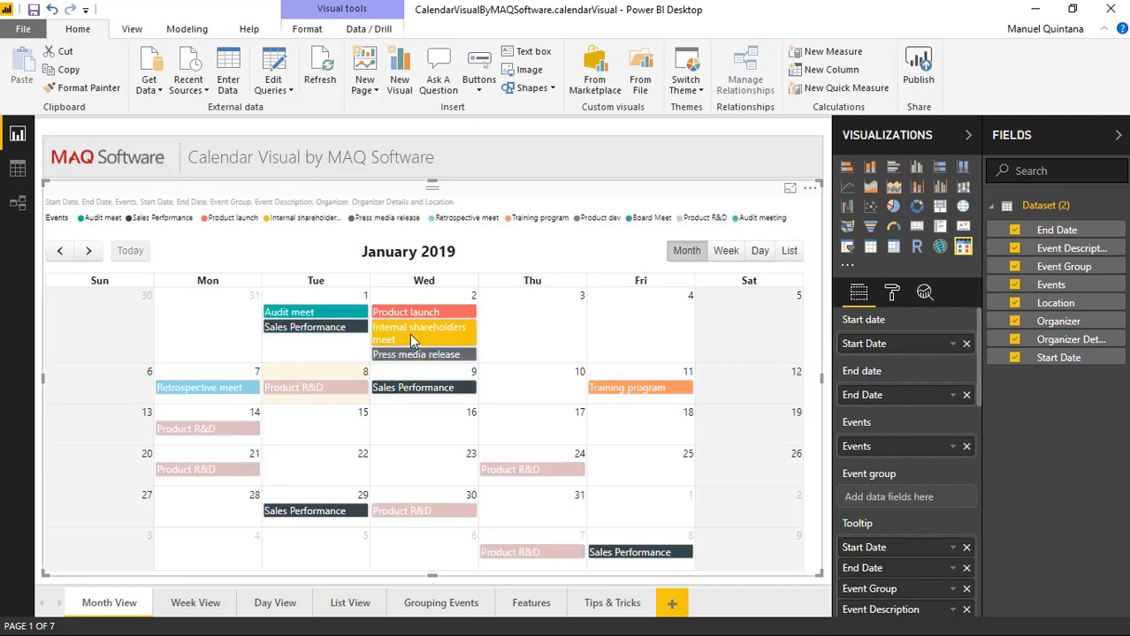
mouse_move(453, 325)
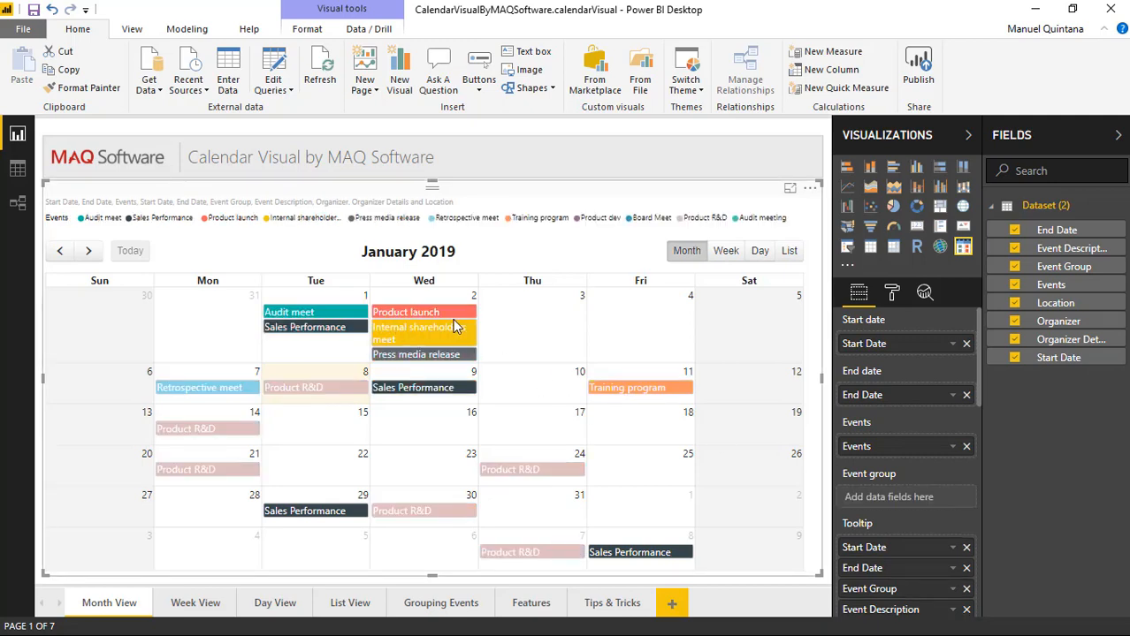
mouse_move(1052, 279)
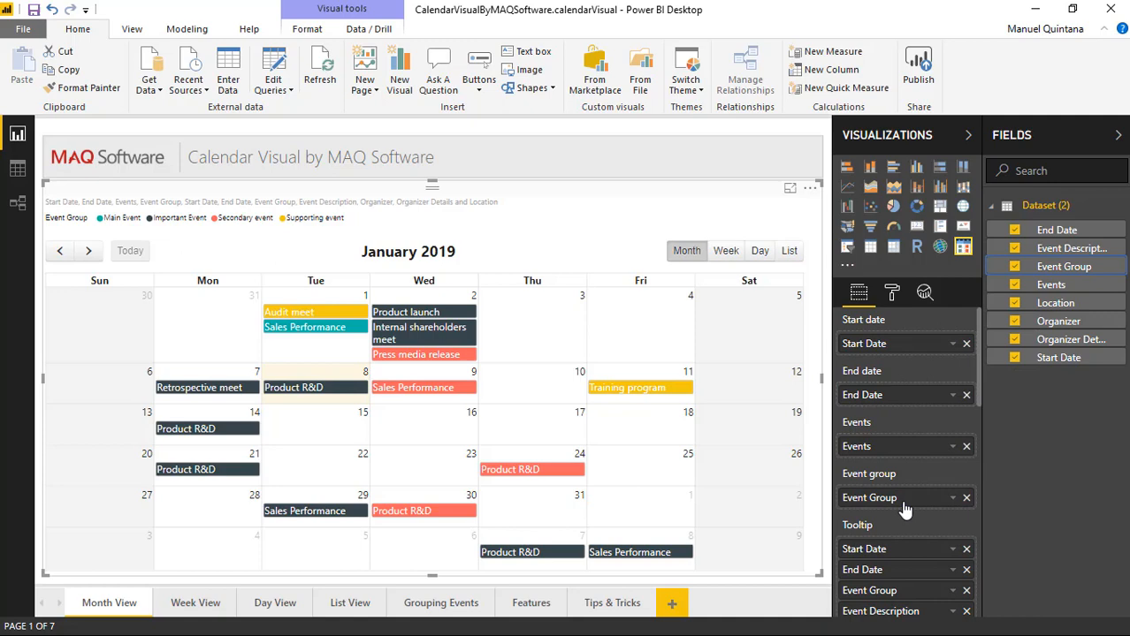
mouse_move(733, 340)
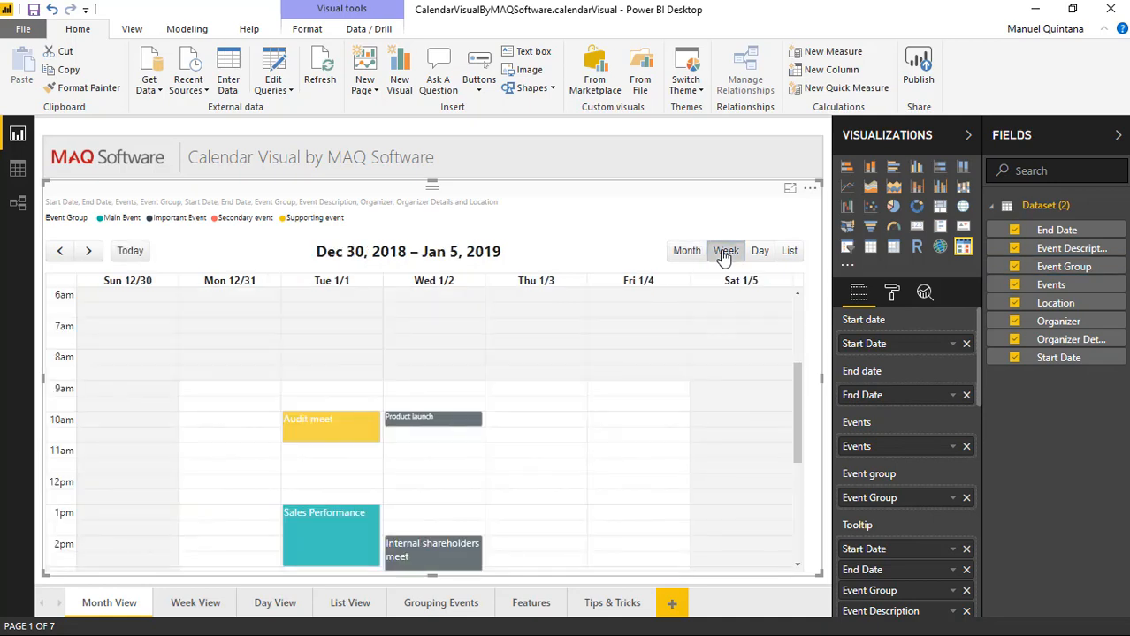
Step: Cycle the calendar through Week view, back, Today, then show the week of Jan 6–12, 2019
click(788, 251)
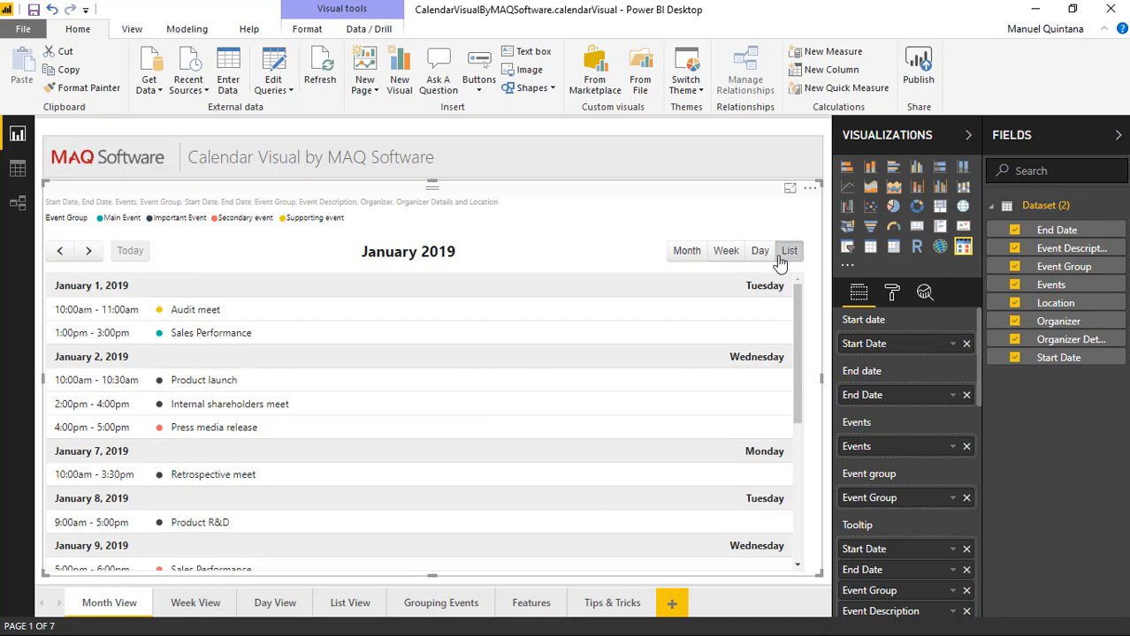
mouse_move(60, 251)
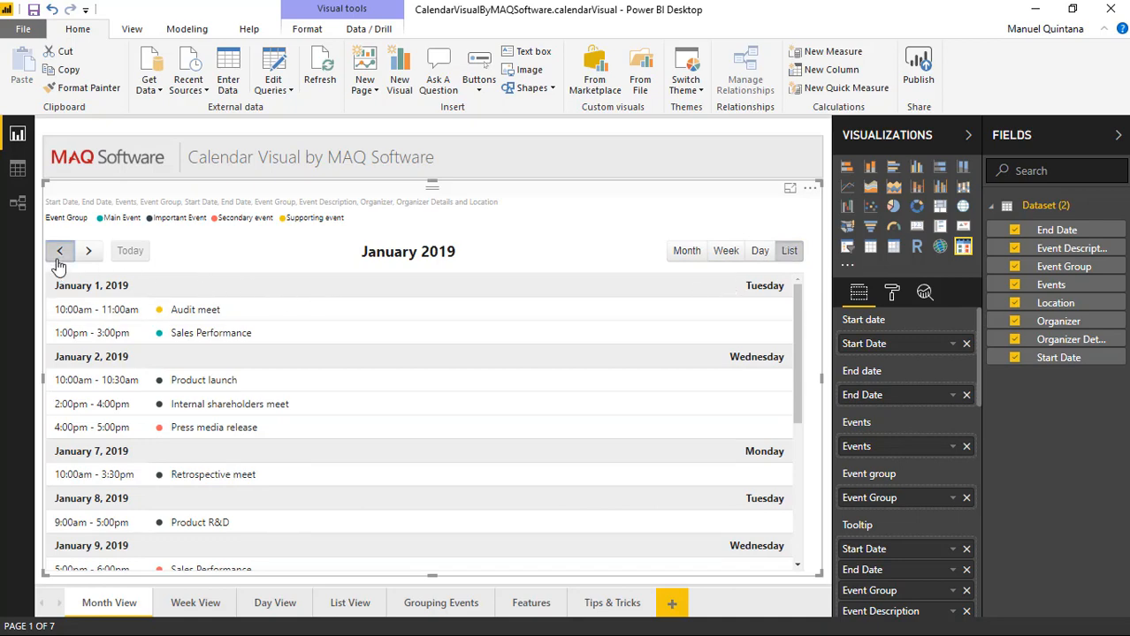
click(60, 251)
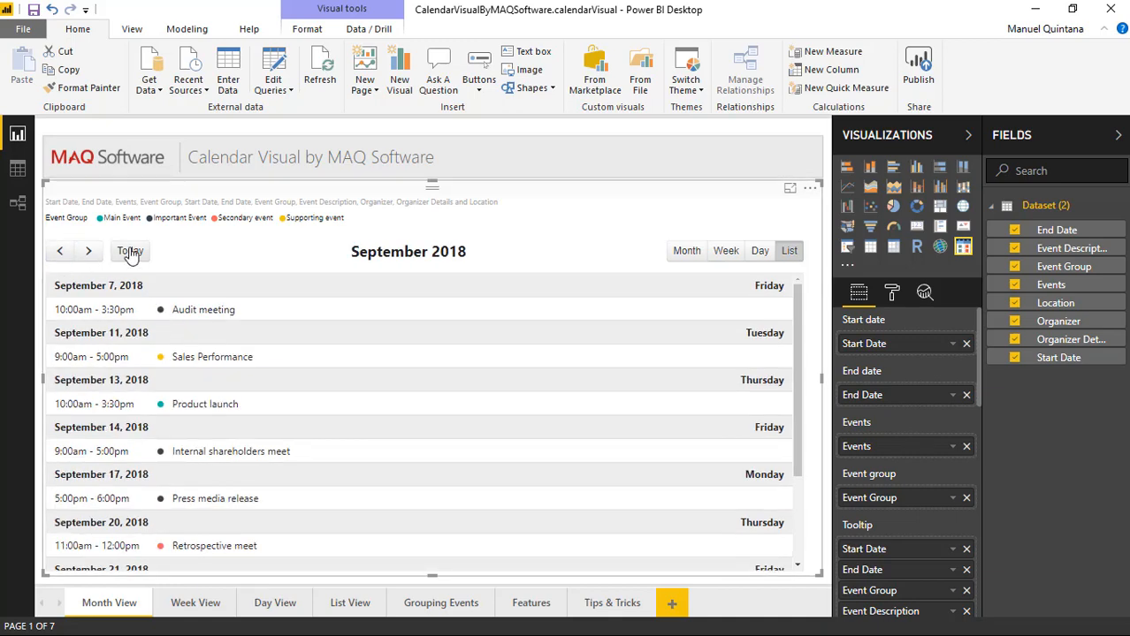
click(131, 251)
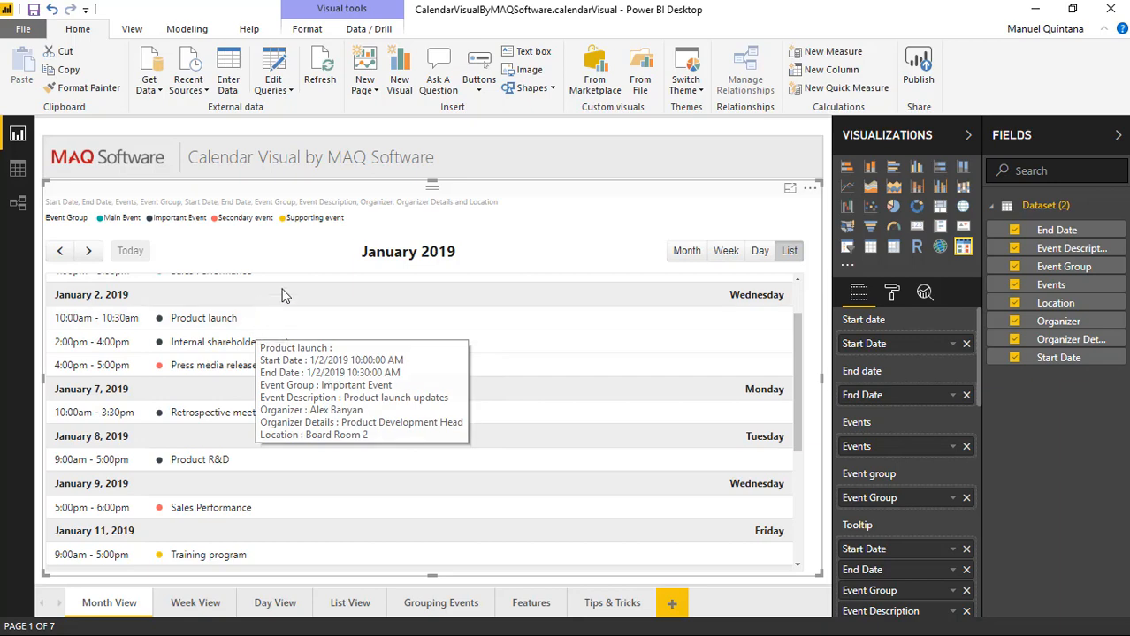
click(686, 251)
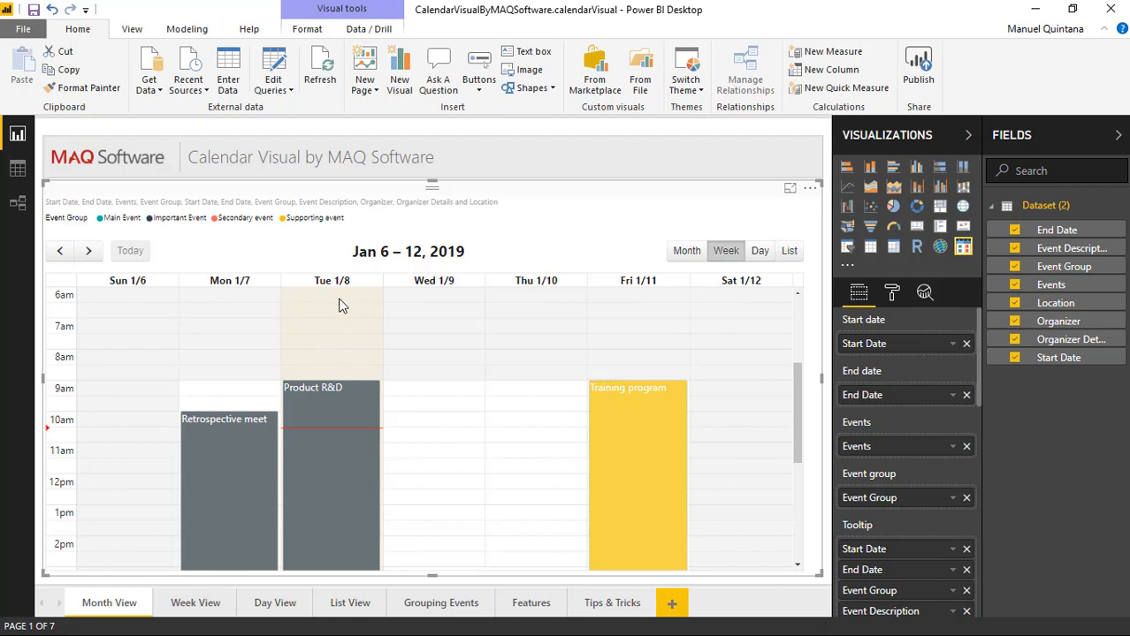
mouse_move(339, 305)
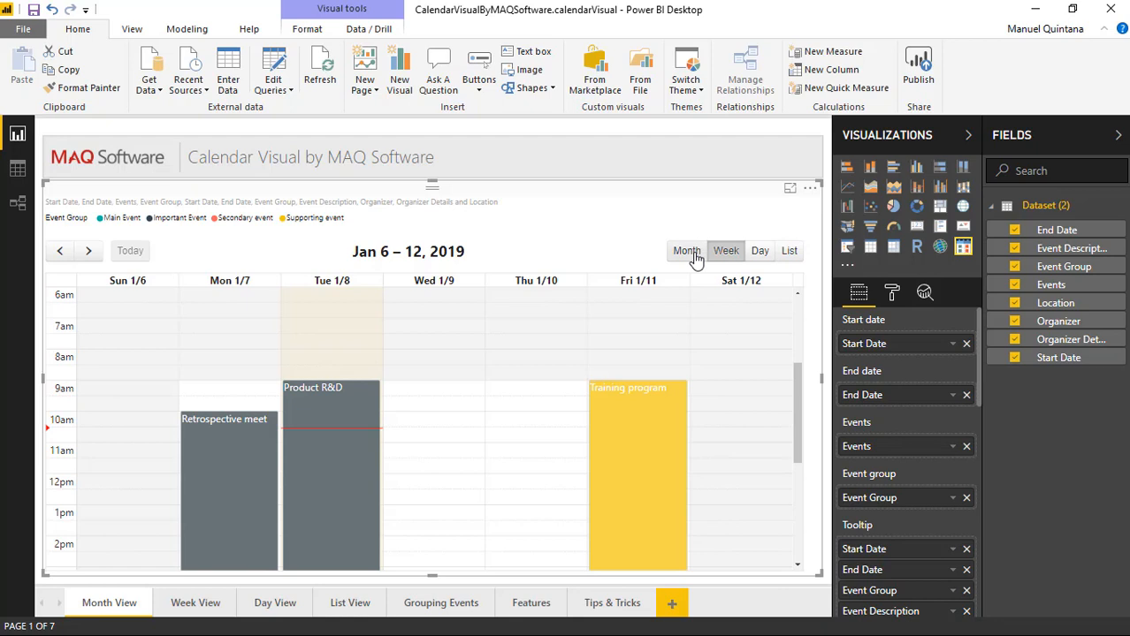
mouse_move(845, 281)
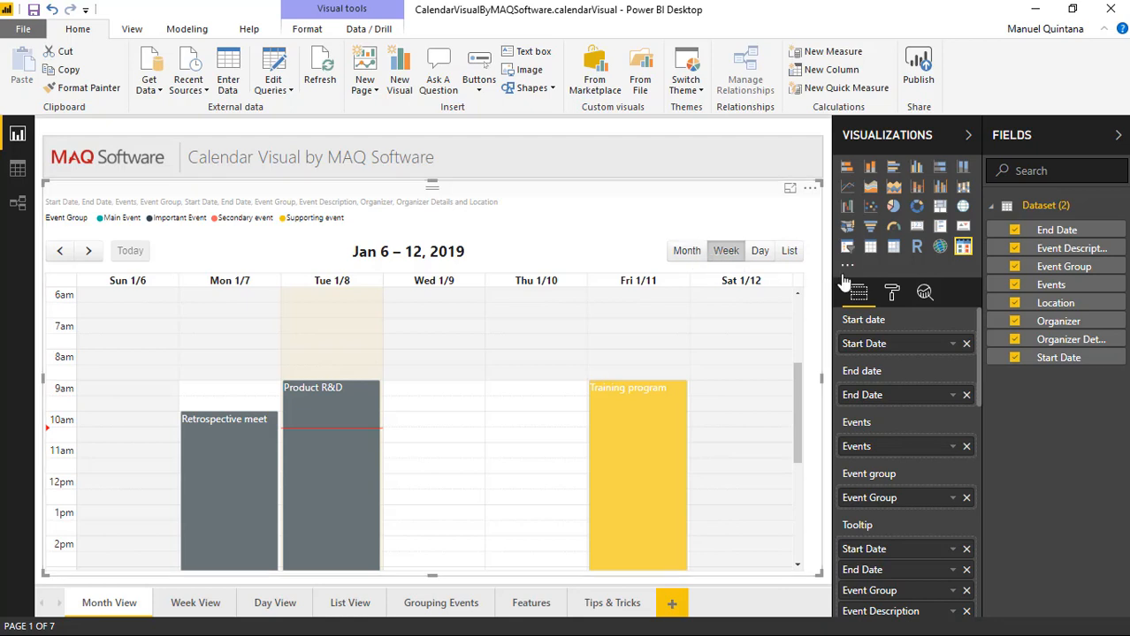
Step: Show the Legend formatting: position Top, label colour and text size 9
click(891, 293)
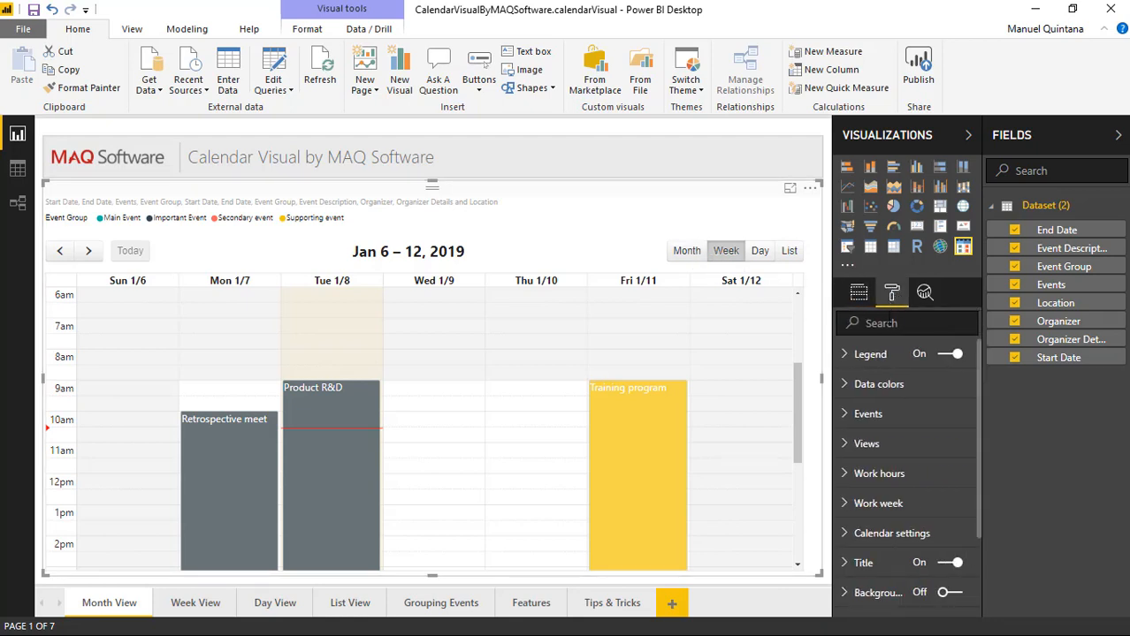
mouse_move(870, 354)
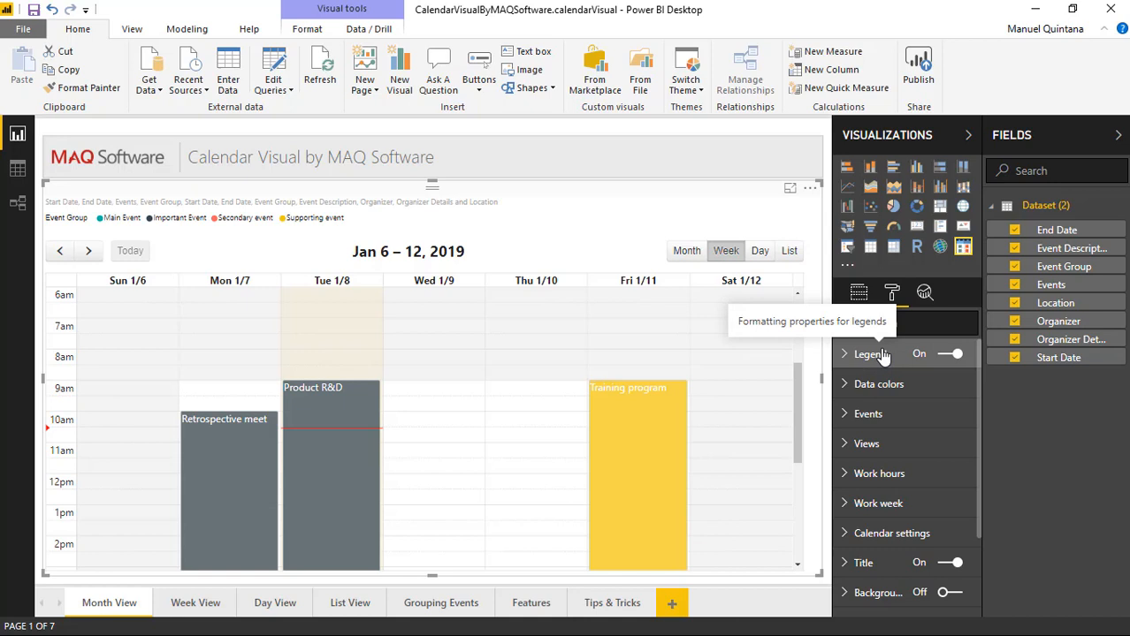
click(870, 353)
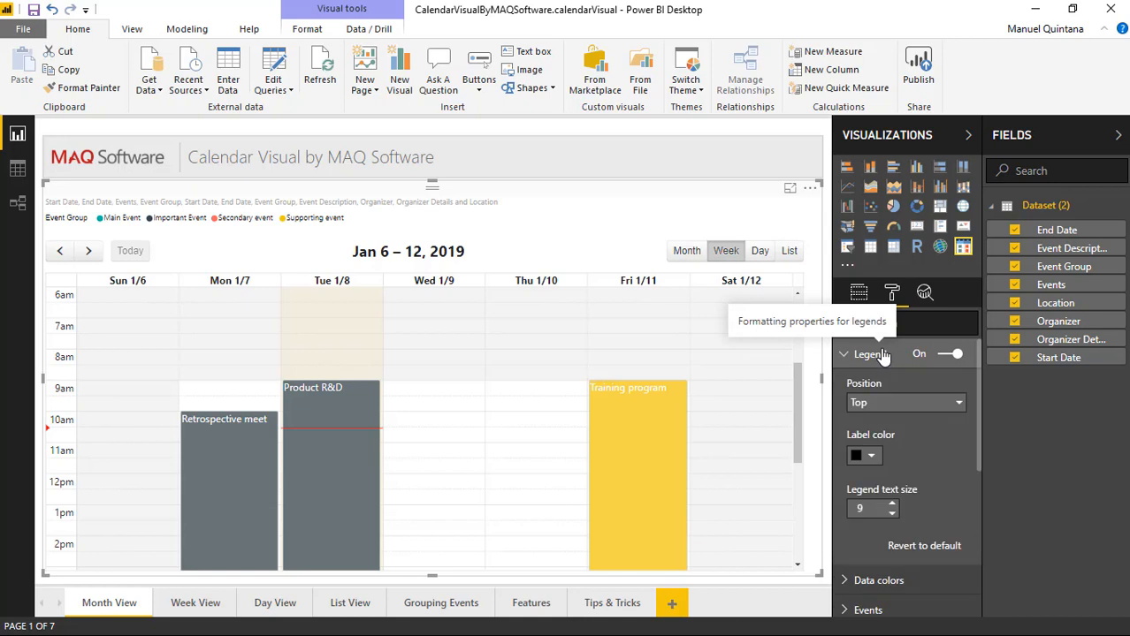
mouse_move(870, 353)
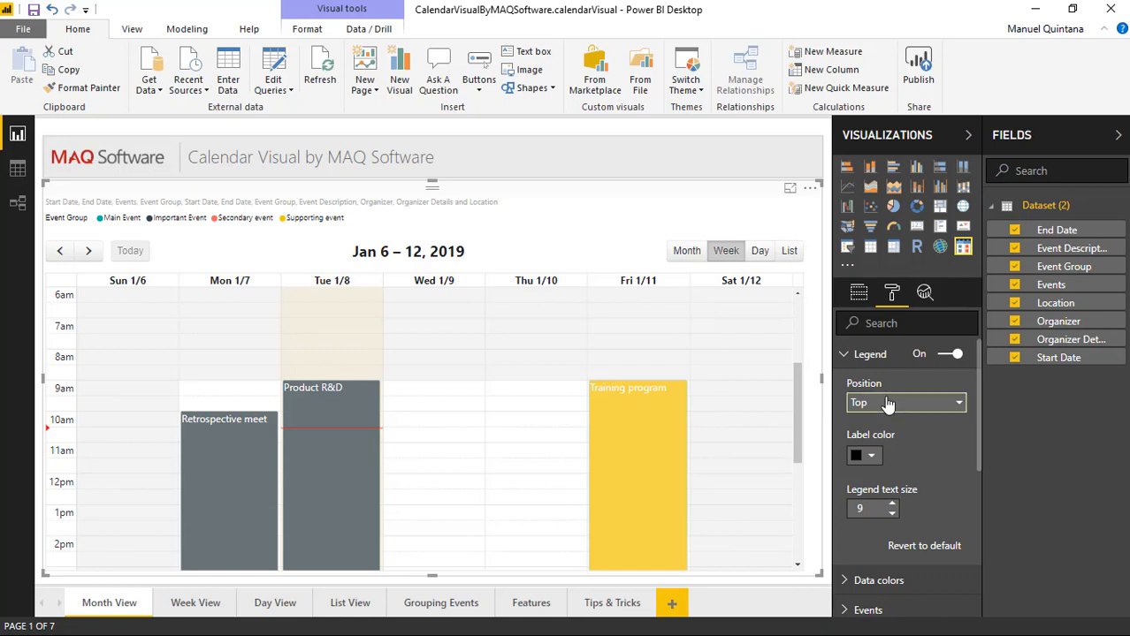
mouse_move(937, 467)
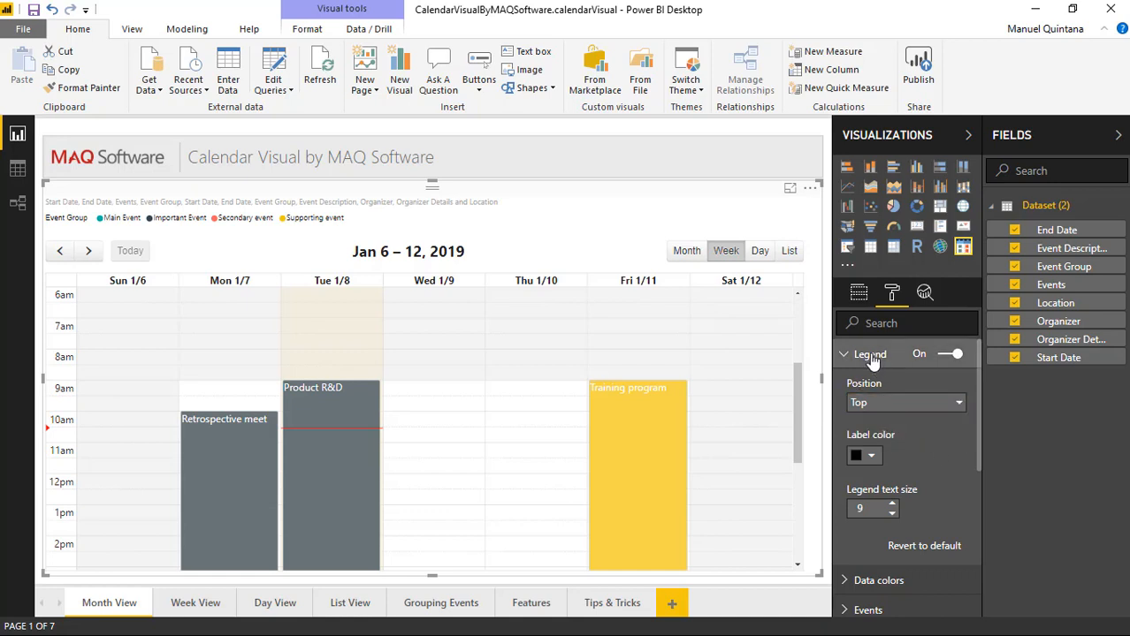
Step: Review Data colors by event group, then remove Event Group from the grouping well
click(870, 353)
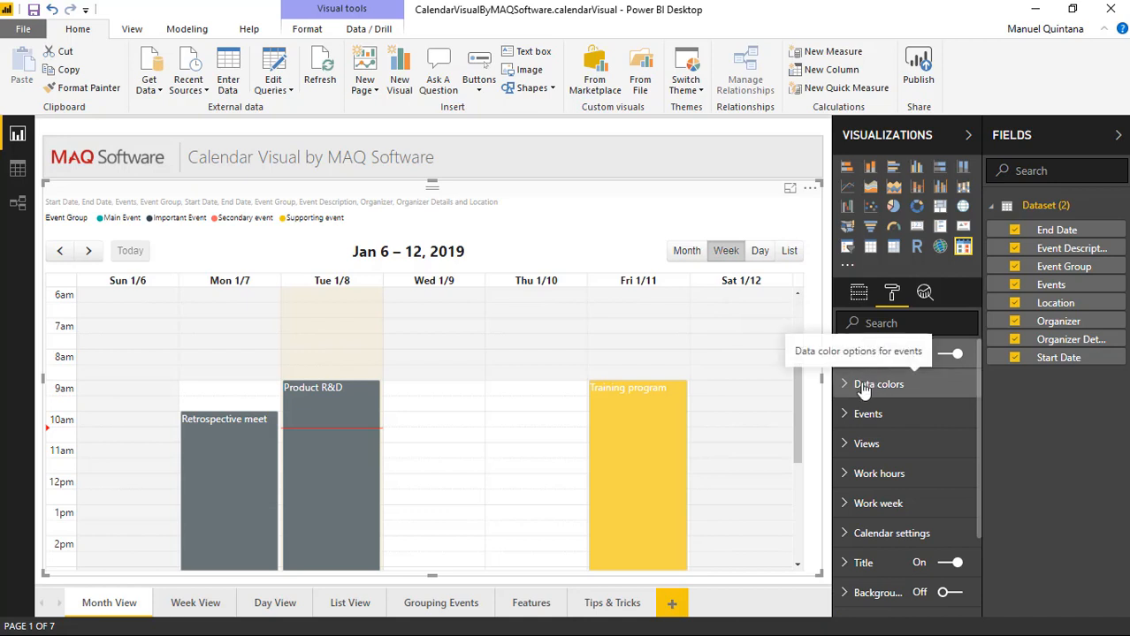
click(879, 384)
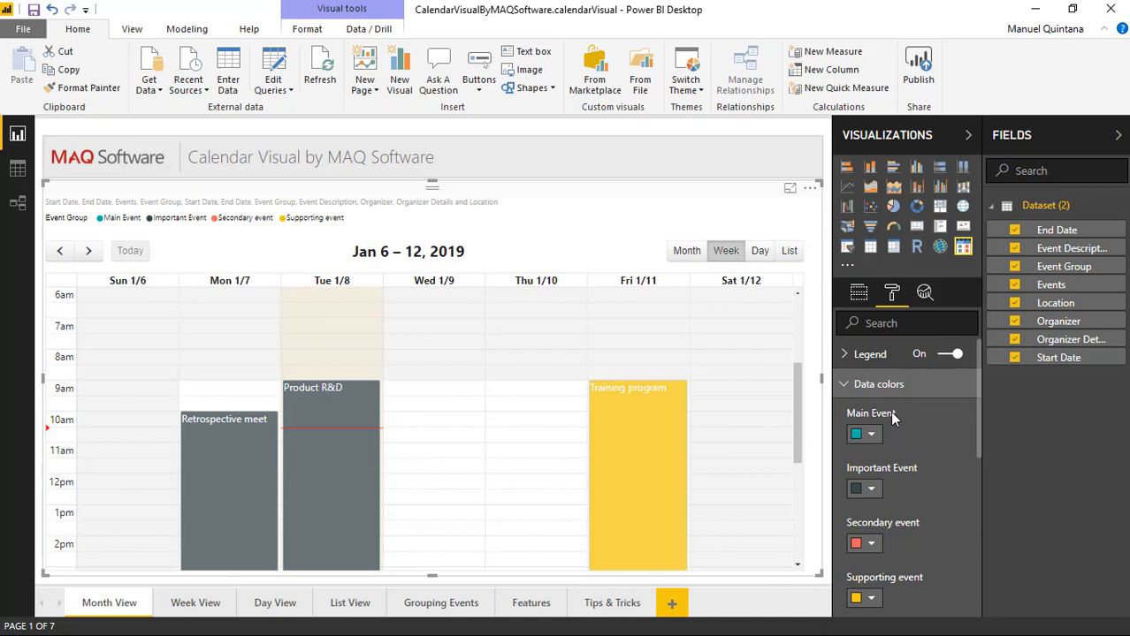
click(859, 293)
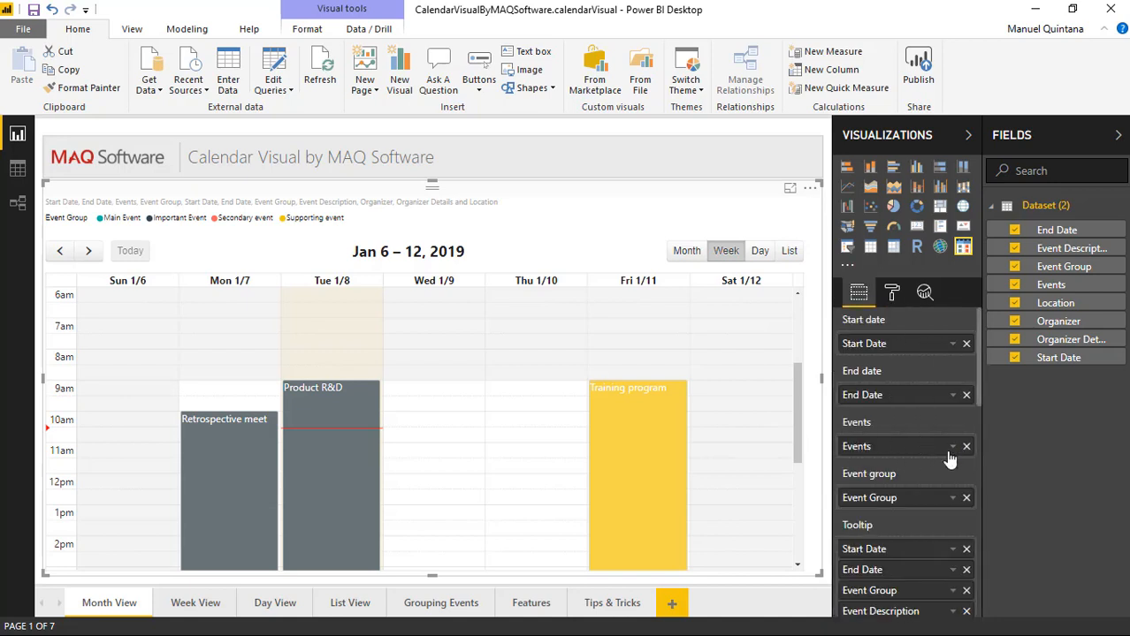
click(965, 499)
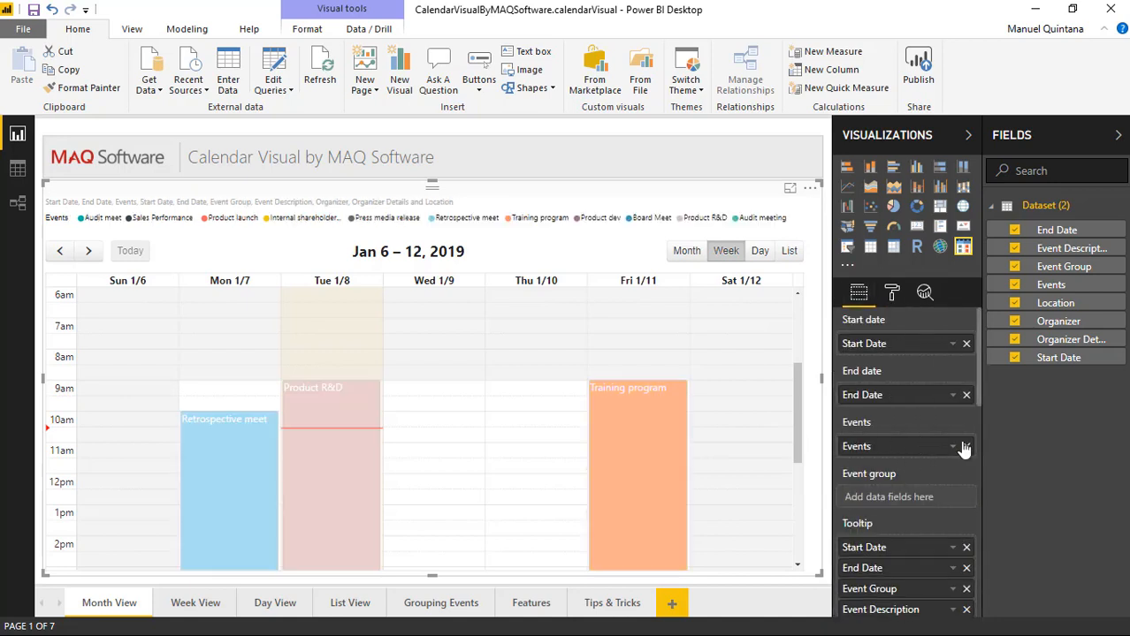
Step: Check Data colors now lists a colour per event, then move on to Events formatting
click(891, 293)
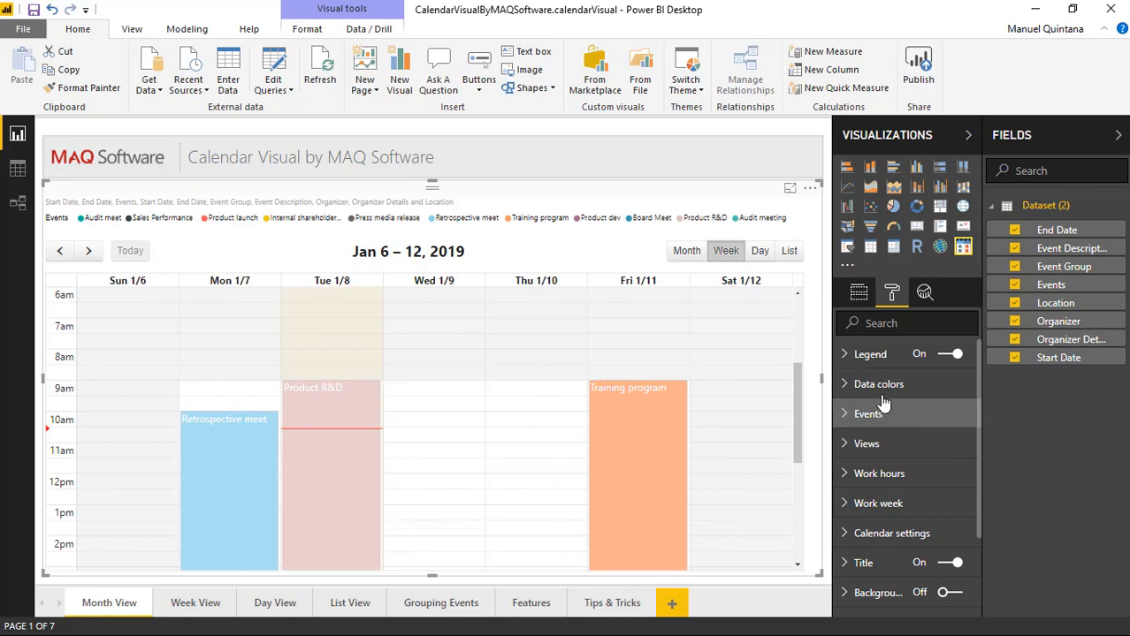
click(879, 383)
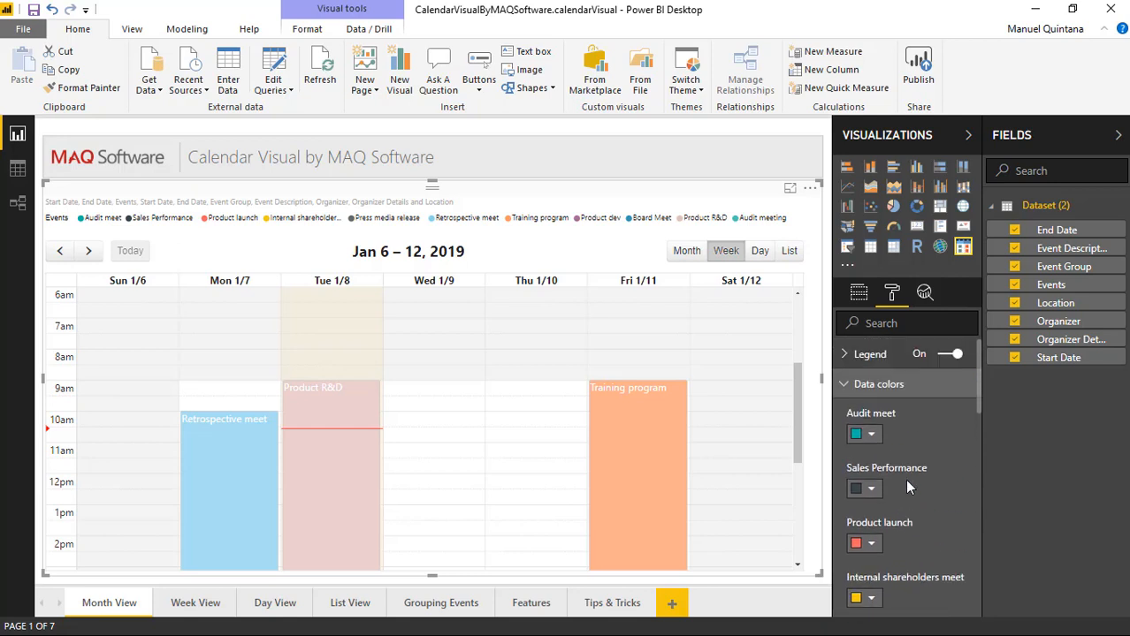
click(879, 383)
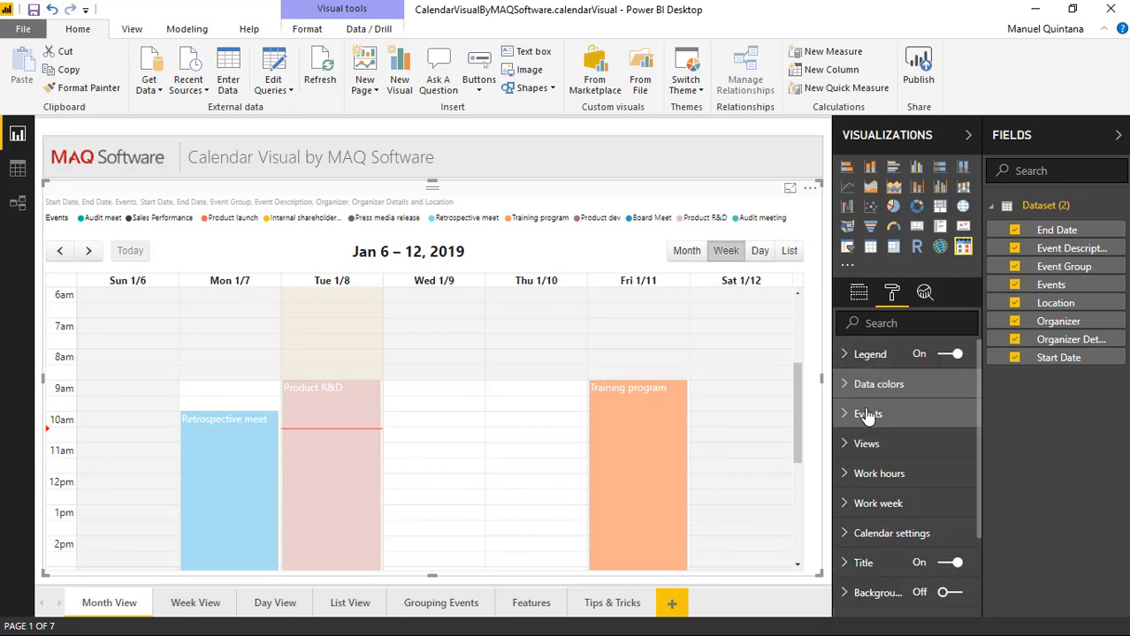
click(866, 413)
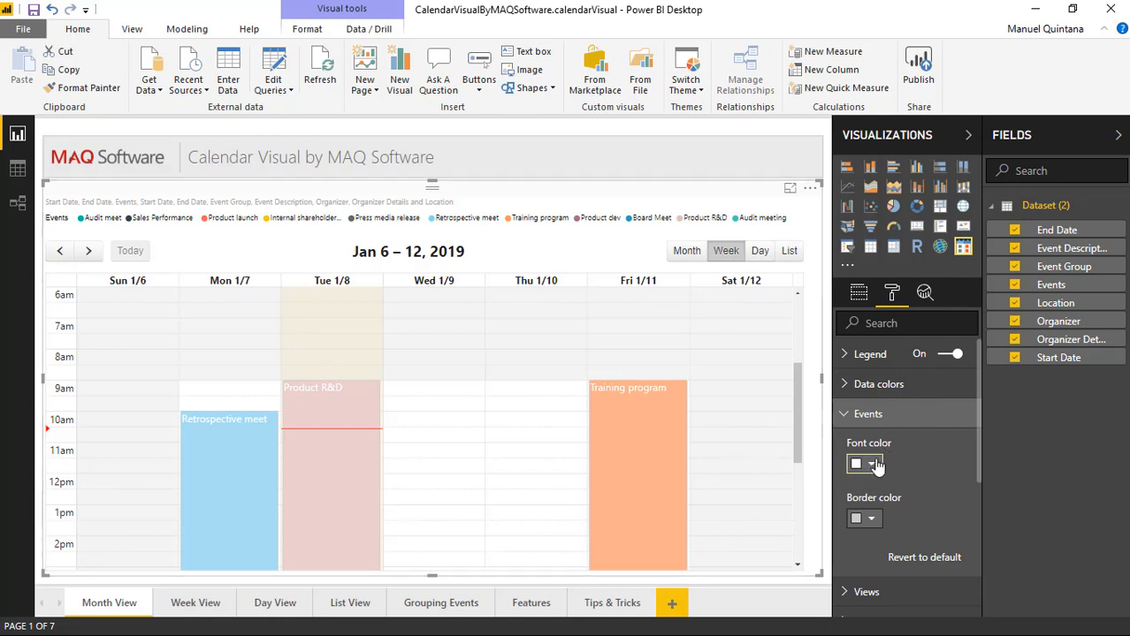
Step: Set event font colour to black and event border colour to red
click(864, 463)
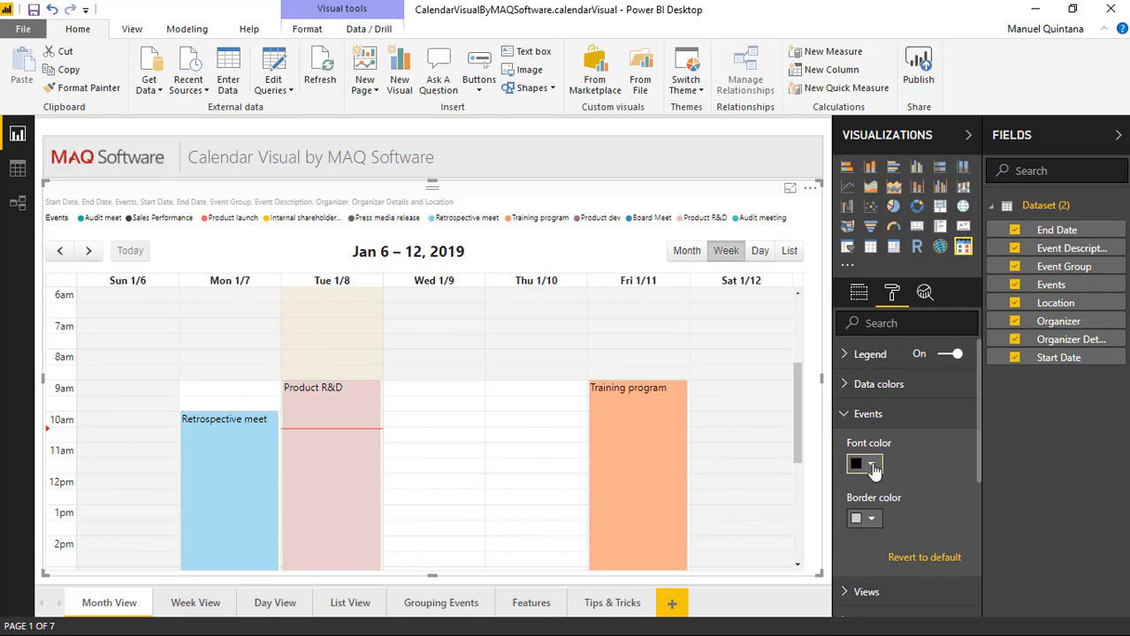
click(856, 463)
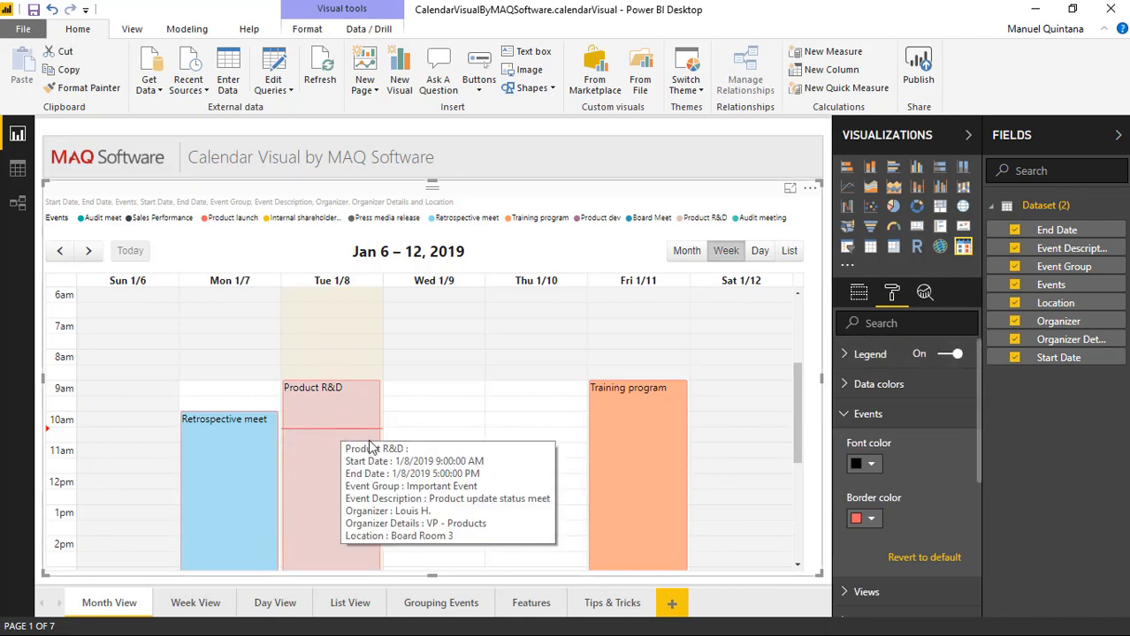
click(867, 414)
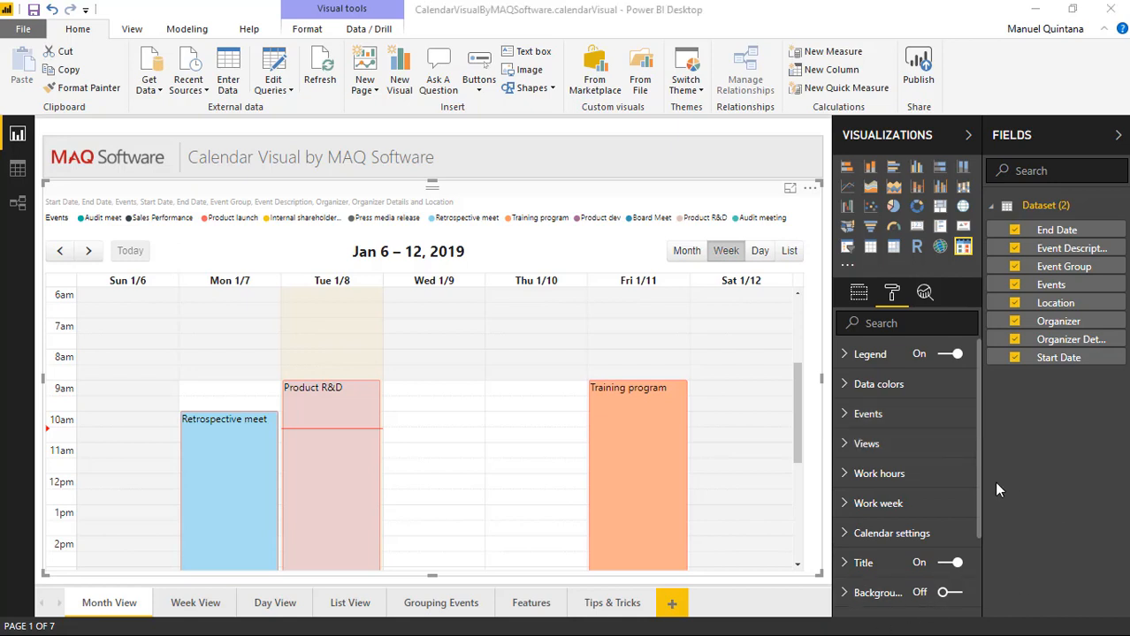
Step: Show the Views options with week, day and list views switched on
click(866, 442)
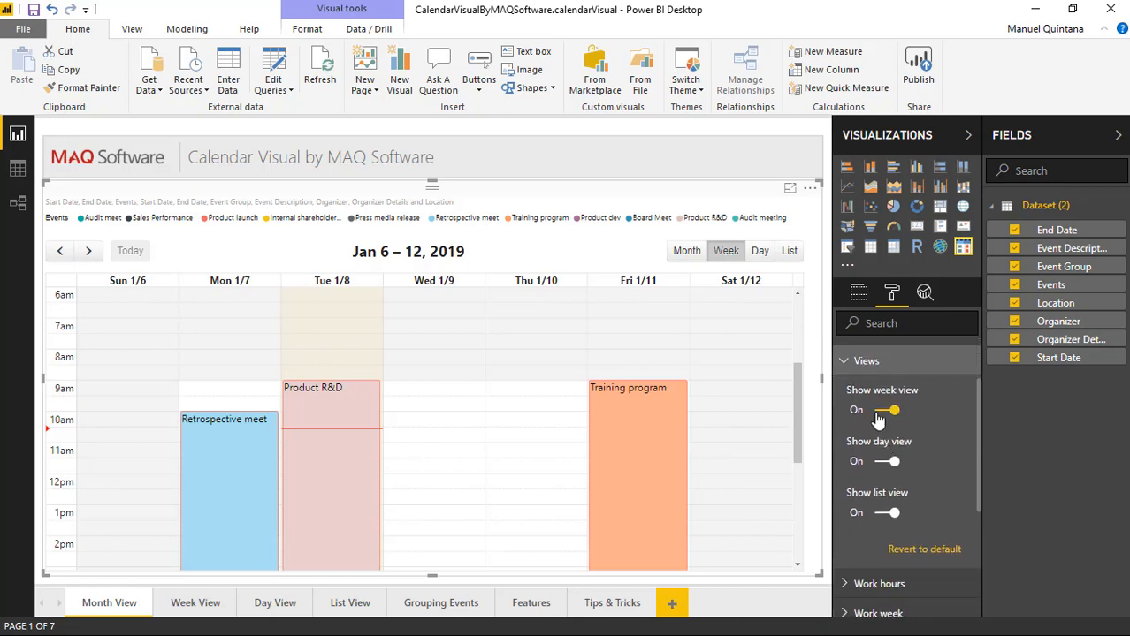
click(887, 410)
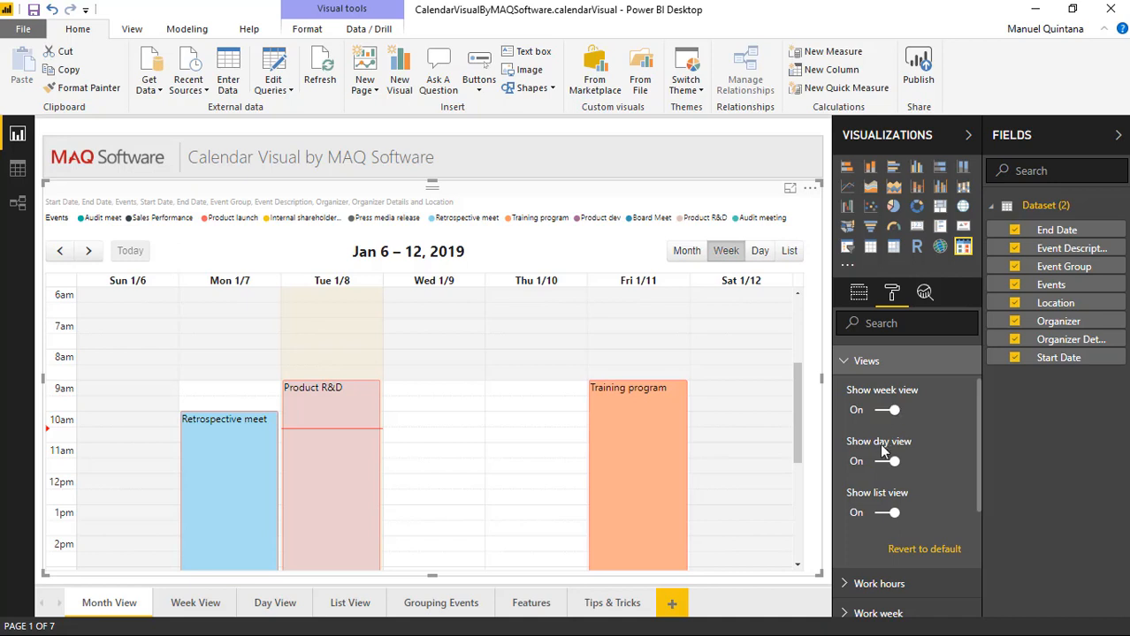
mouse_move(887, 460)
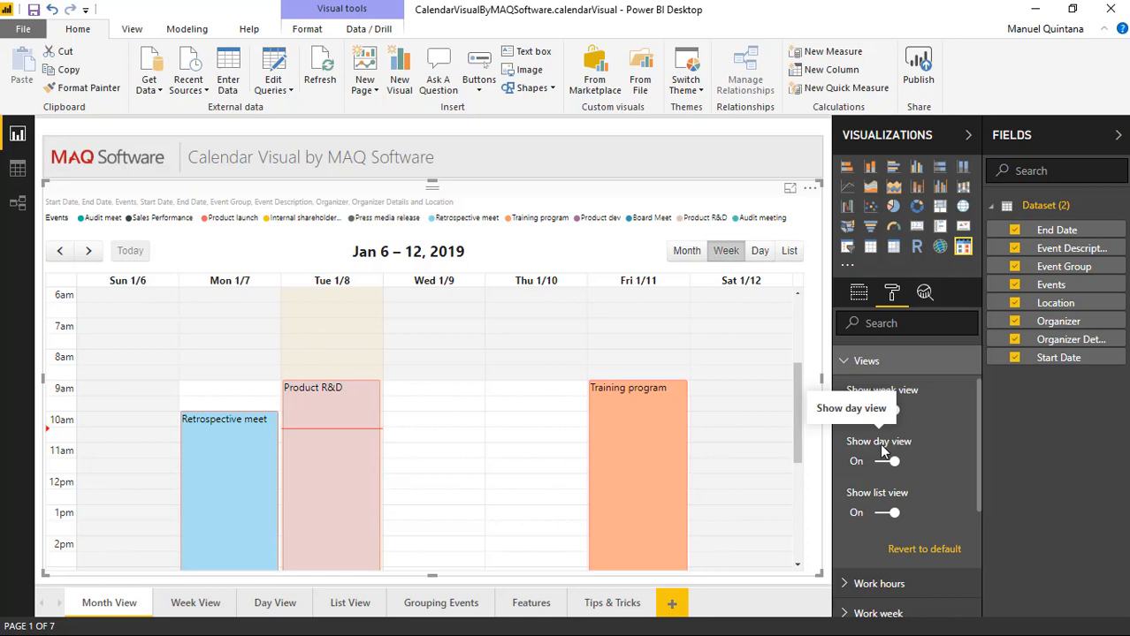
mouse_move(858, 385)
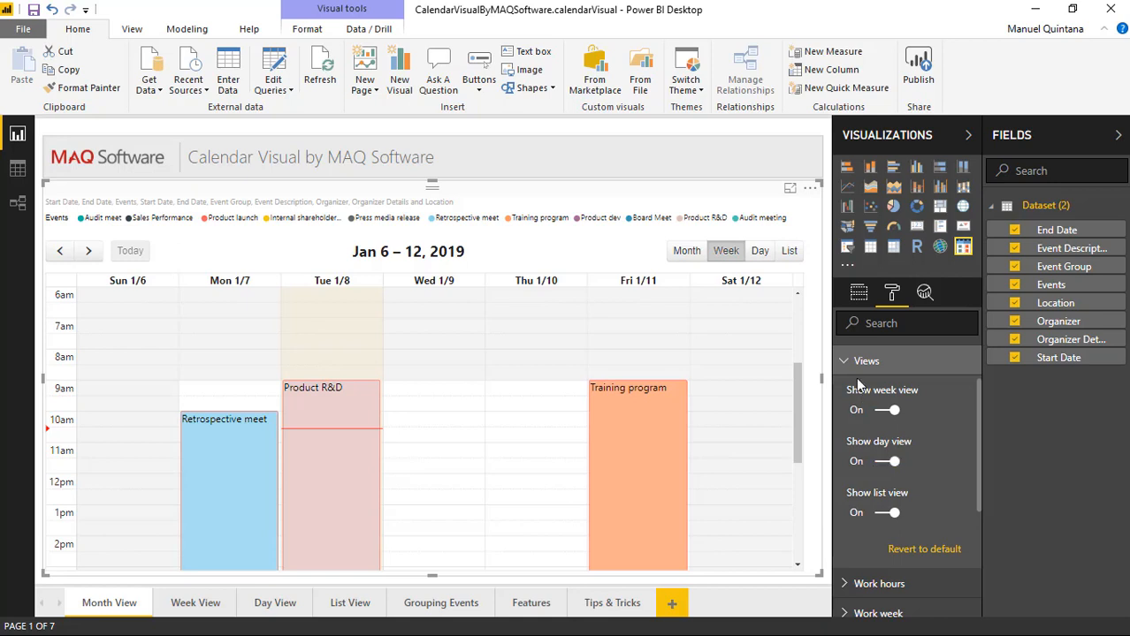
mouse_move(847, 361)
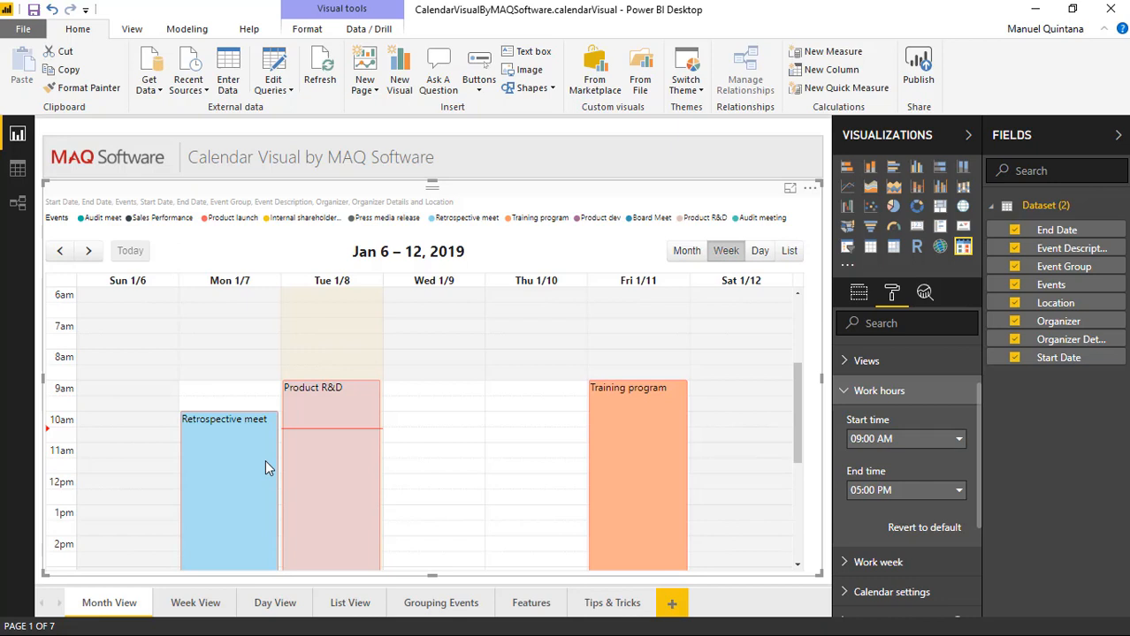
mouse_move(248, 399)
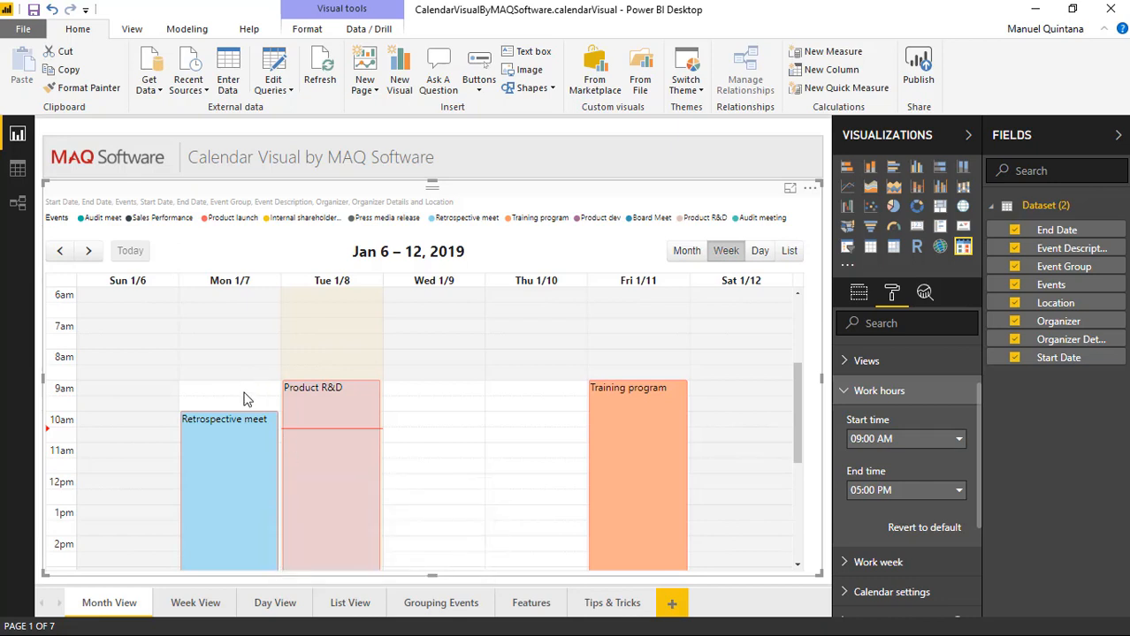
Step: Review Work hours as 09:00 AM to 05:00 PM and scroll through the calendar
scroll(down, 3)
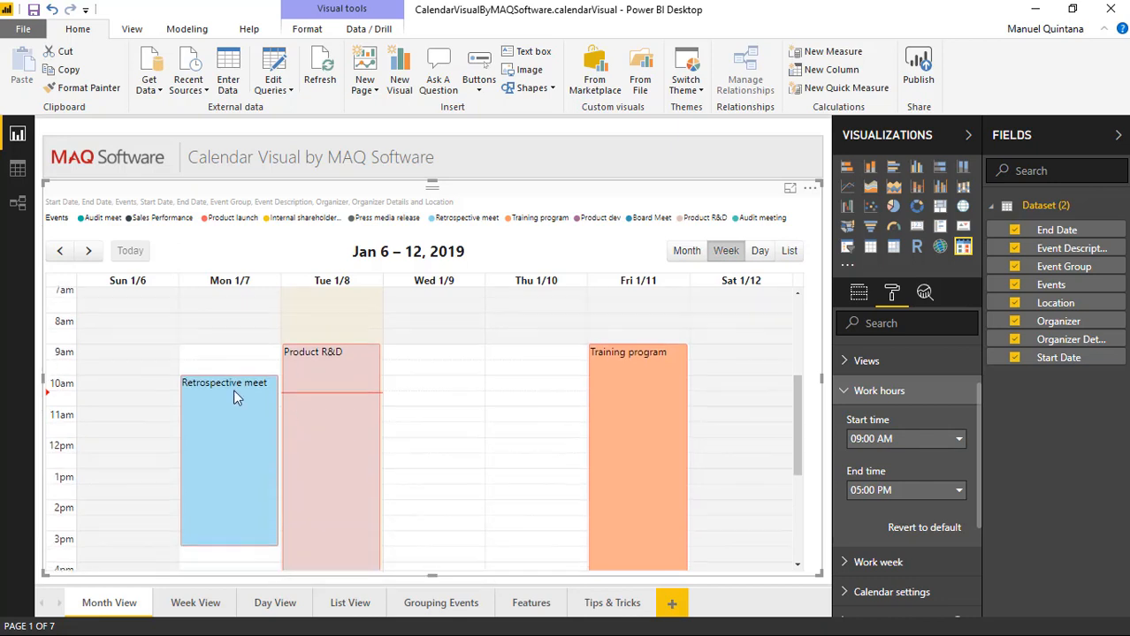
scroll(down, 3)
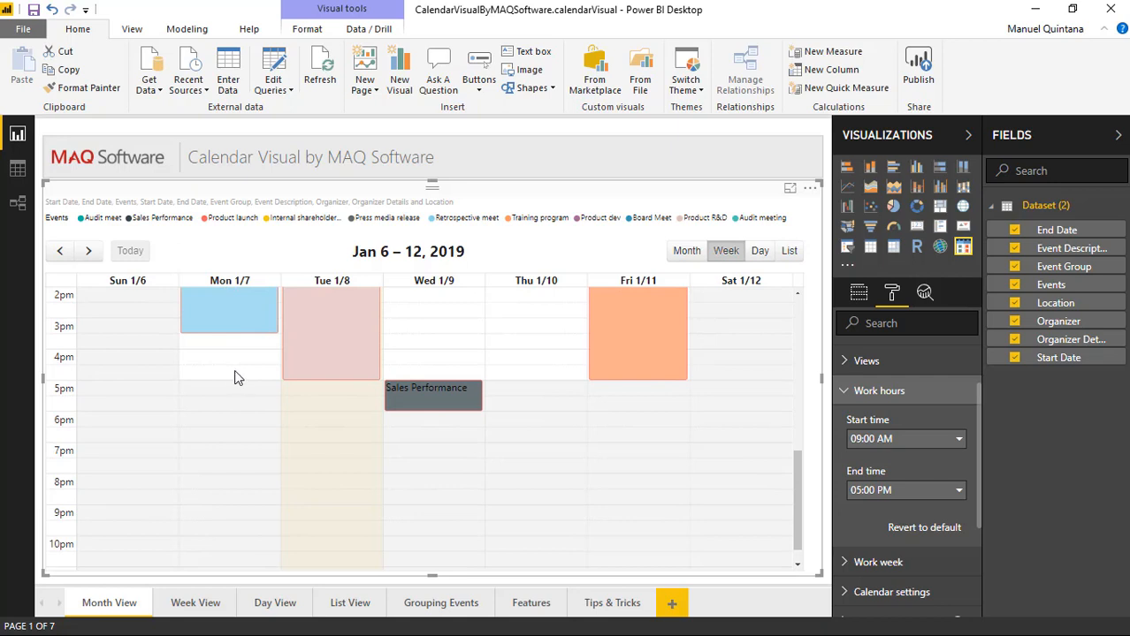
mouse_move(446, 403)
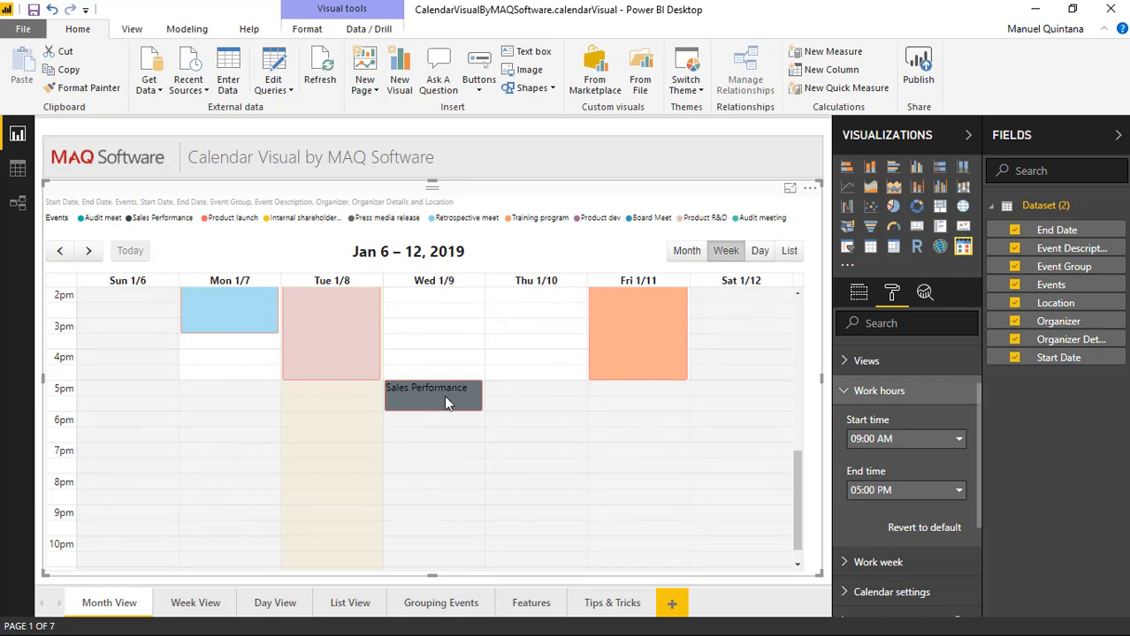
mouse_move(318, 415)
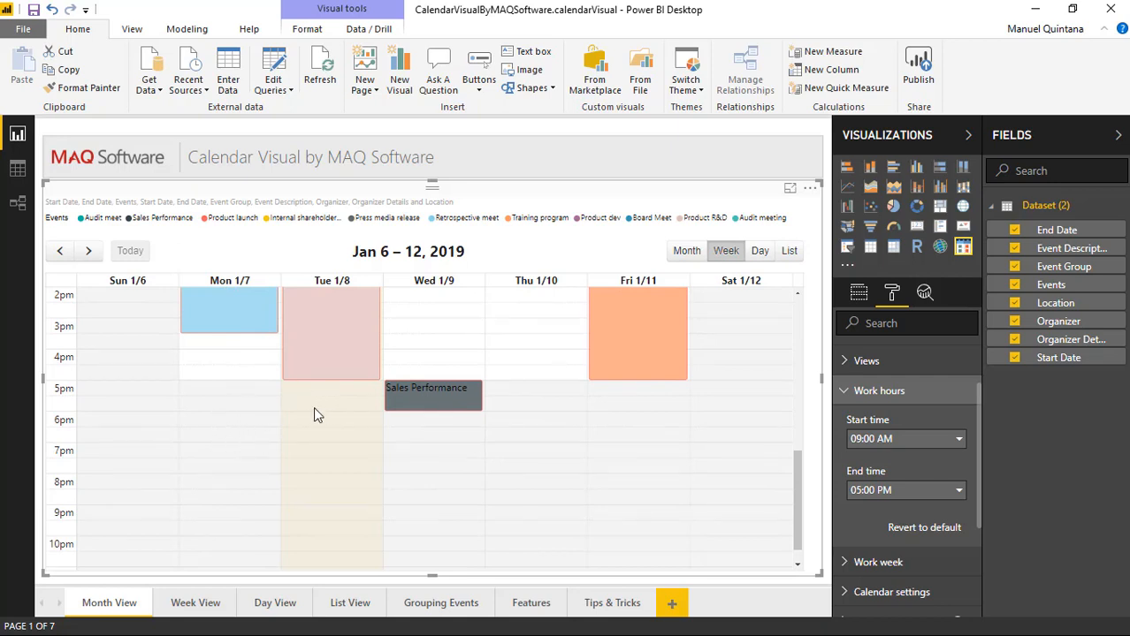
scroll(up, 3)
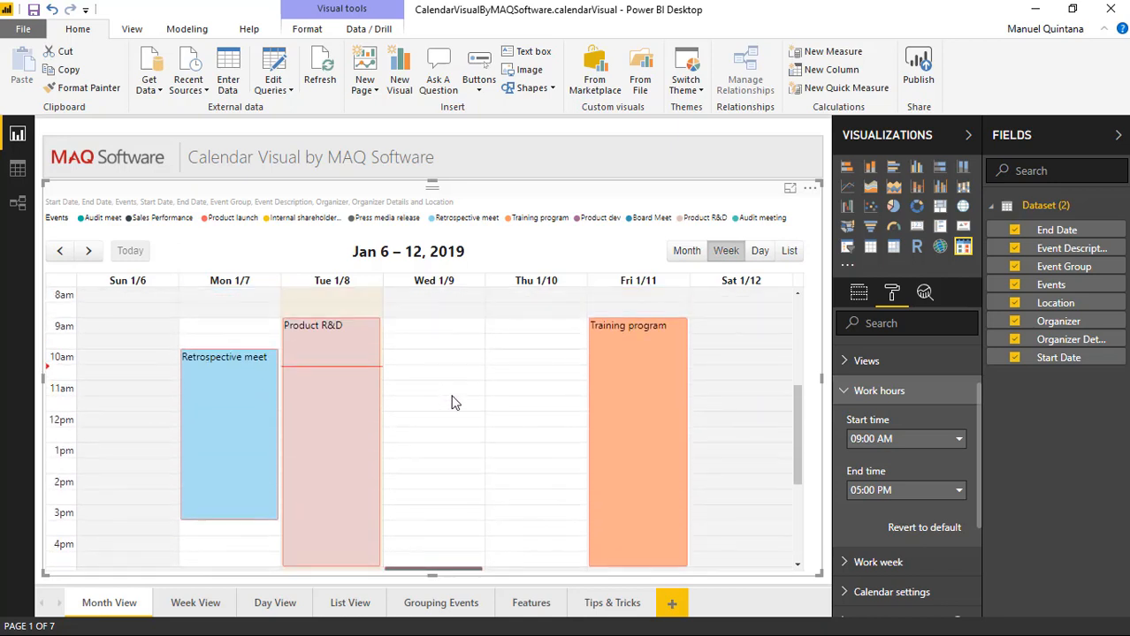
scroll(down, 3)
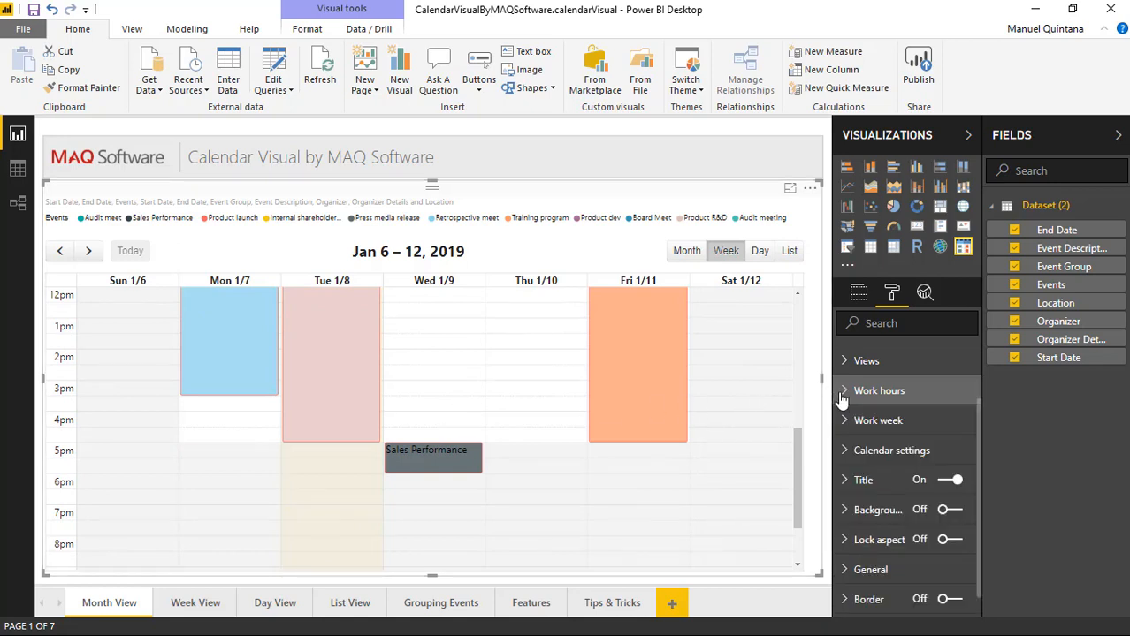
Step: Include Sunday in the calendar's work week
click(879, 420)
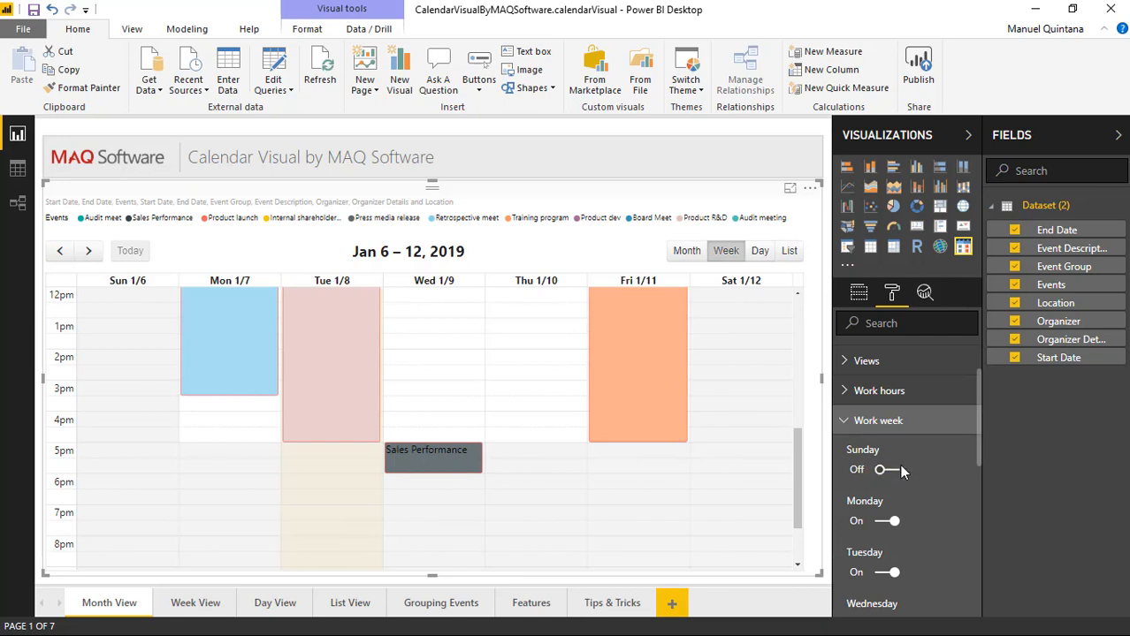
scroll(down, 3)
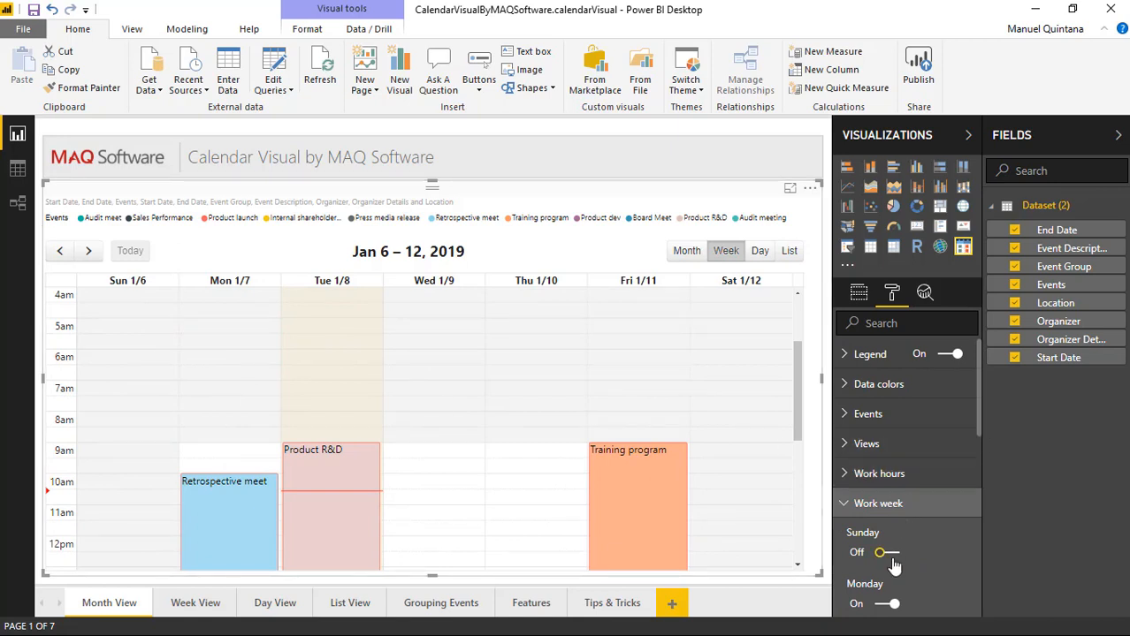
click(879, 552)
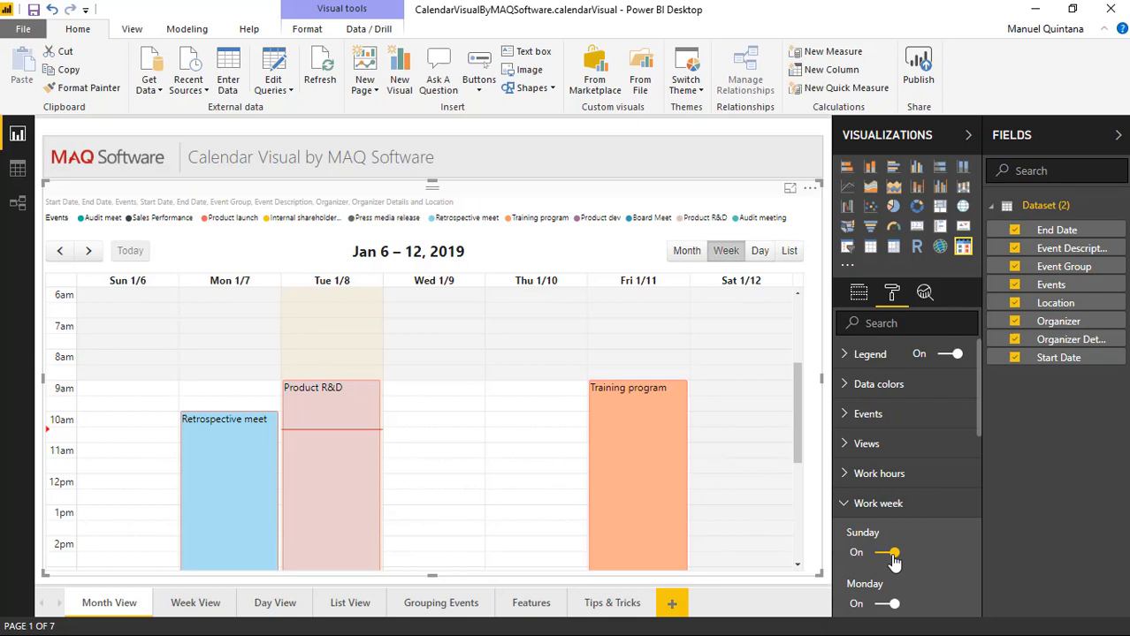
scroll(down, 3)
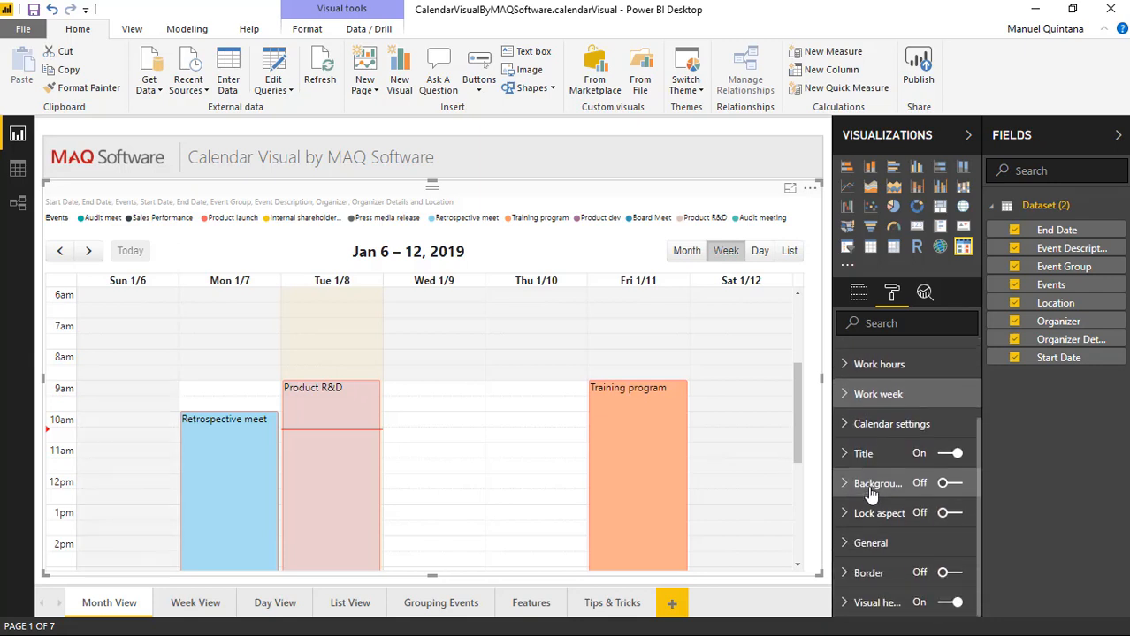
Step: Try starting the week on Saturday and Monday, then set it back to Sunday for Jan 6–12, 2019
click(891, 425)
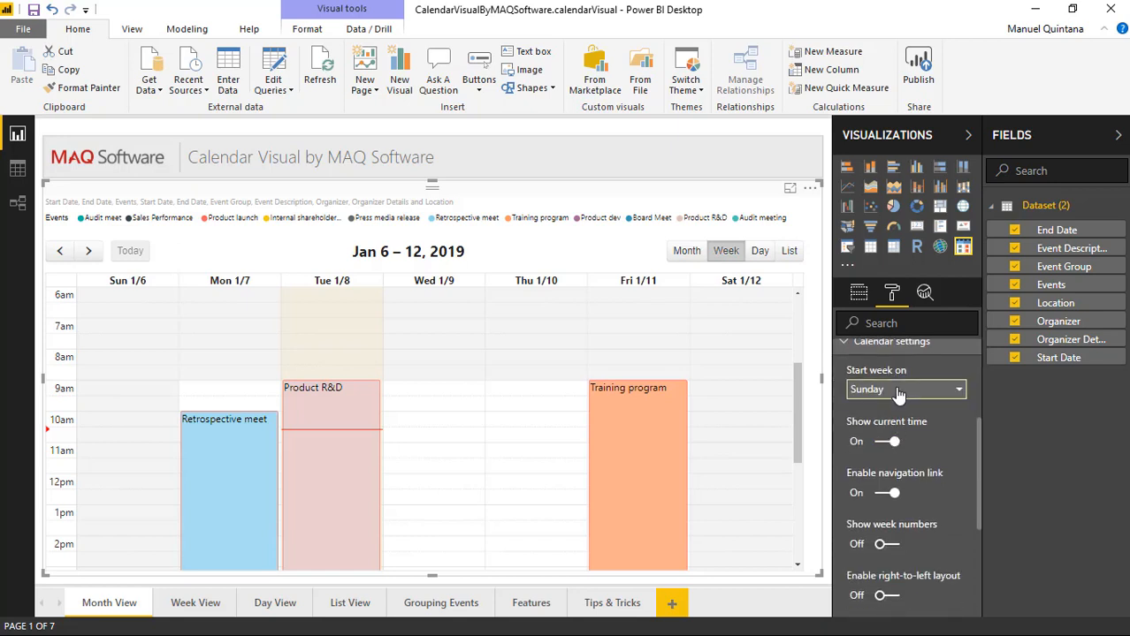
mouse_move(905, 396)
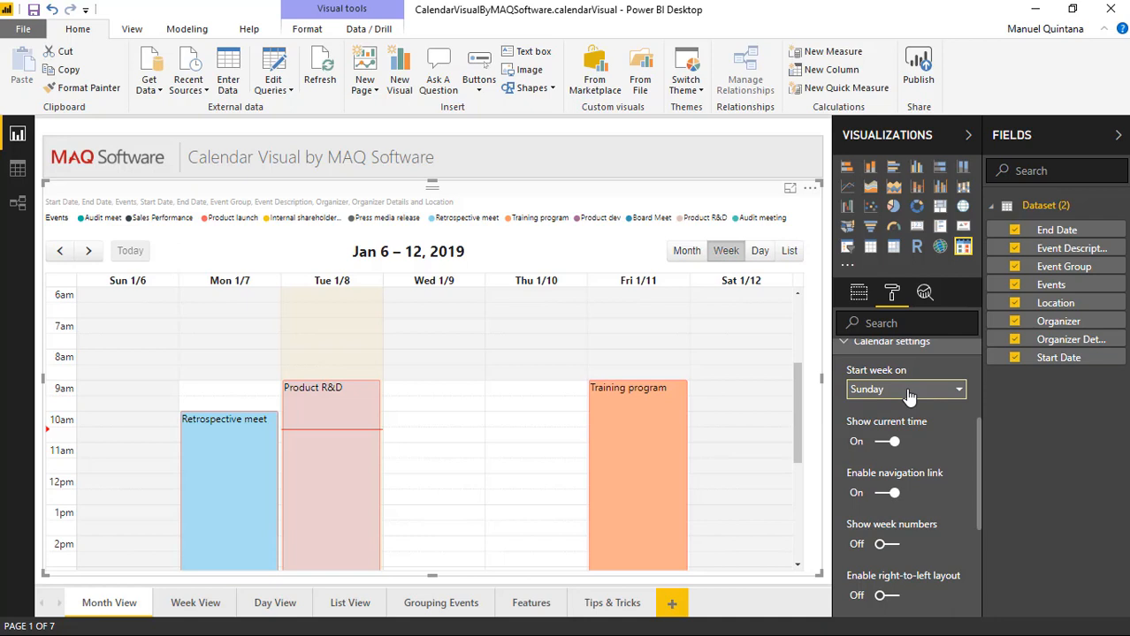
click(902, 389)
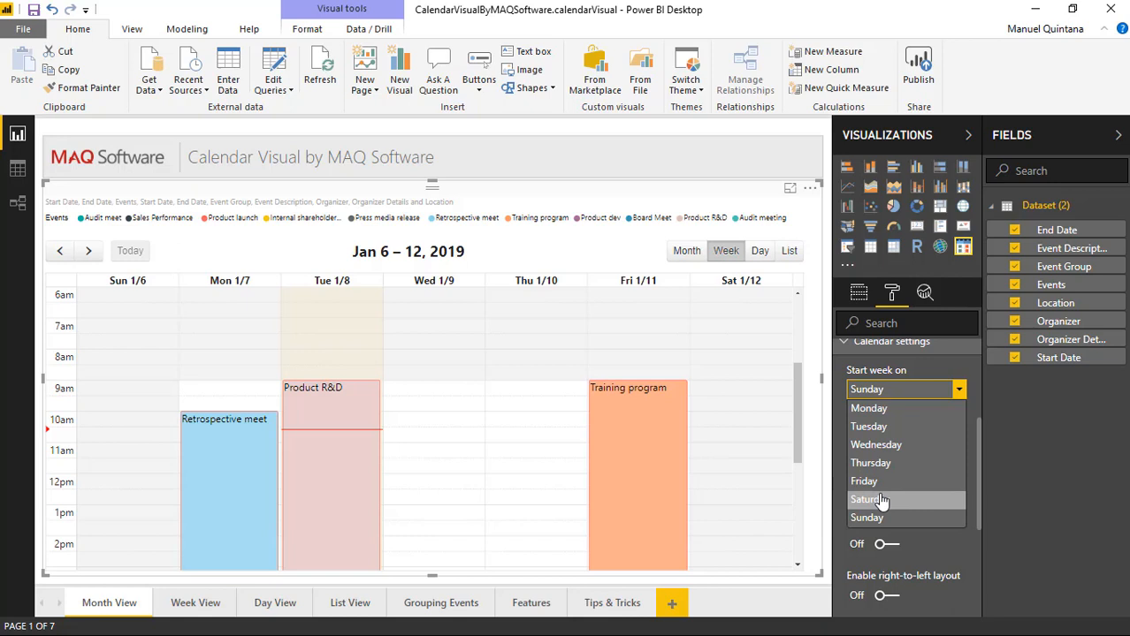
click(870, 499)
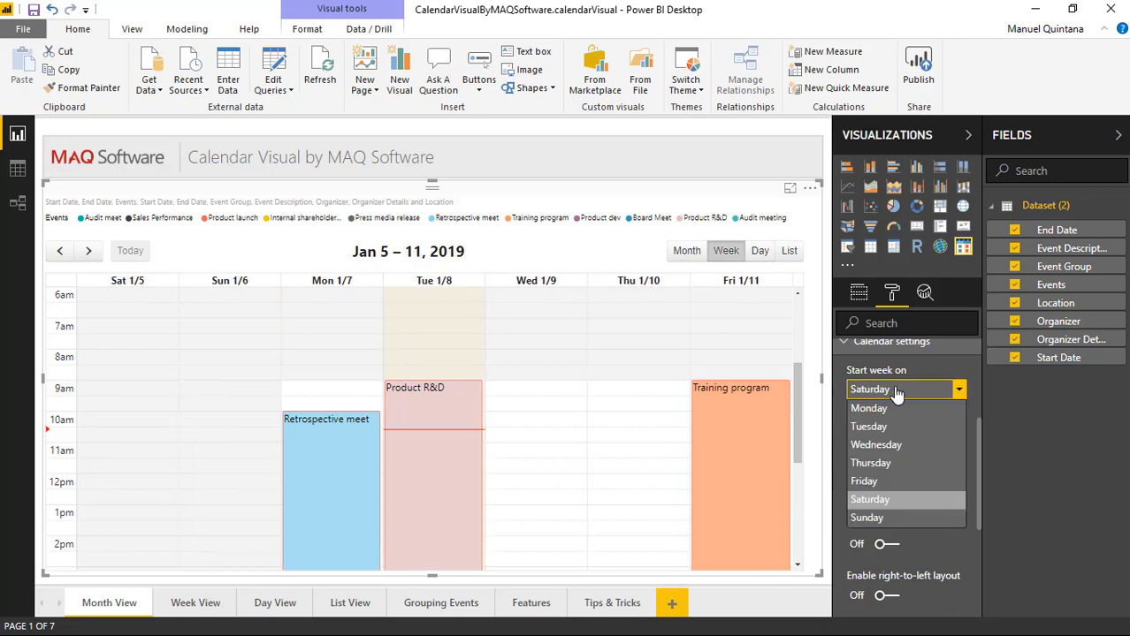
click(868, 407)
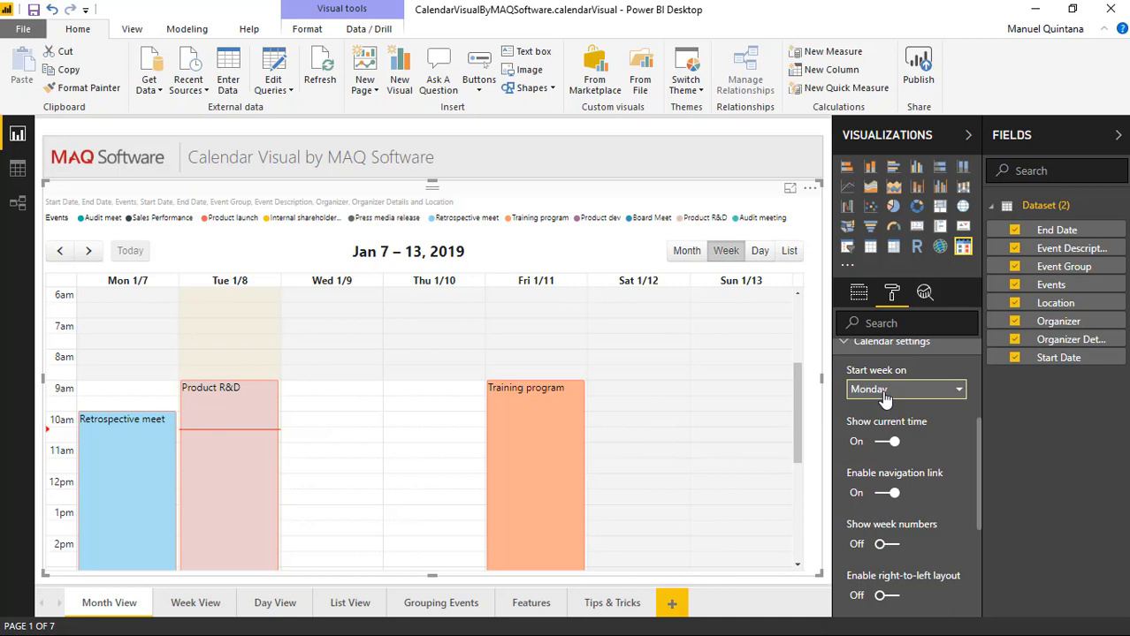
click(905, 389)
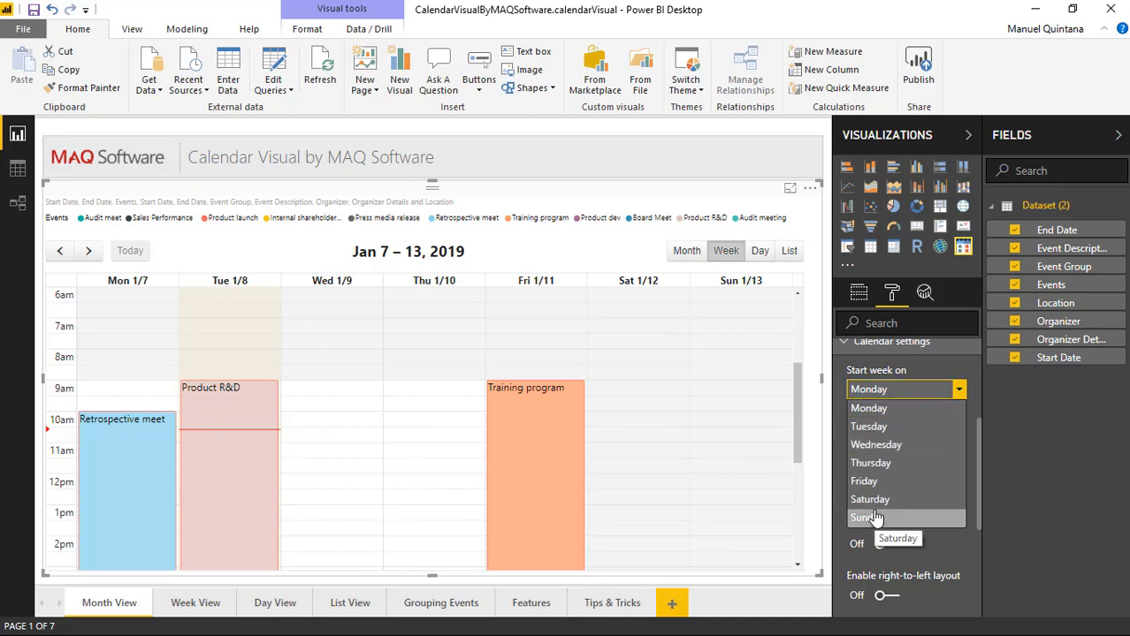
click(865, 516)
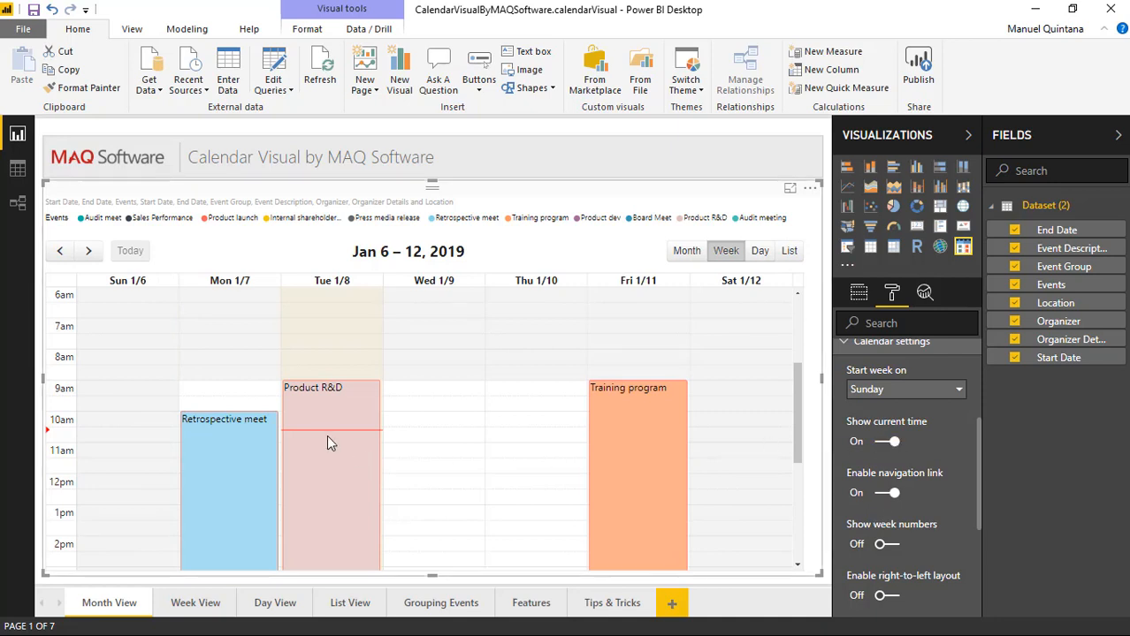
mouse_move(299, 438)
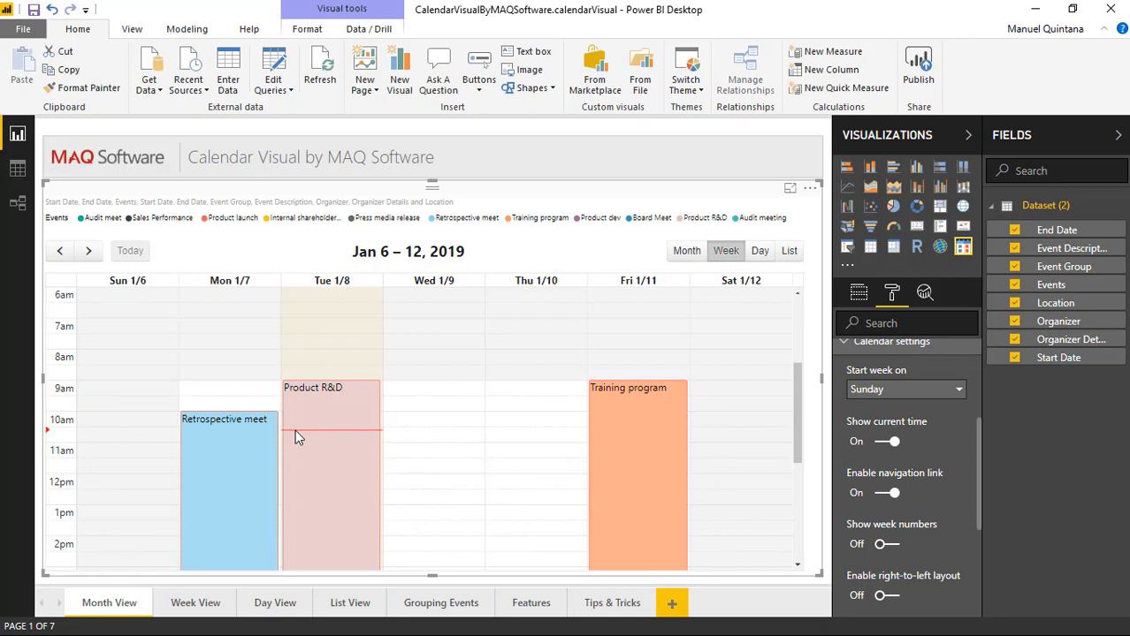
Step: Turn Show current time On so the calendar marks the current time
click(881, 442)
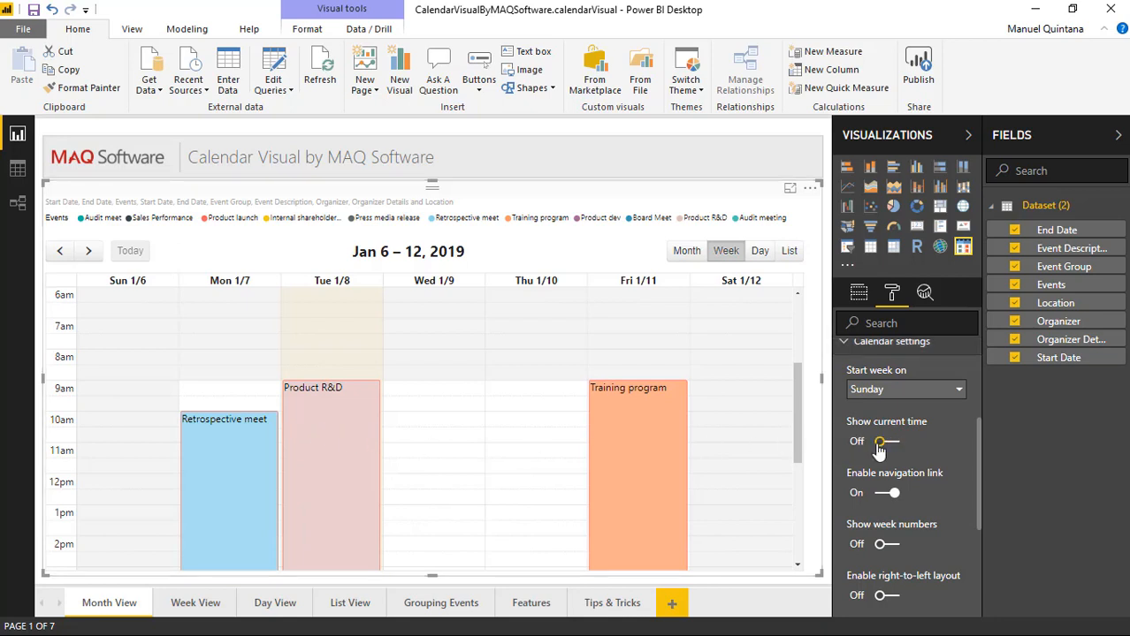
click(884, 441)
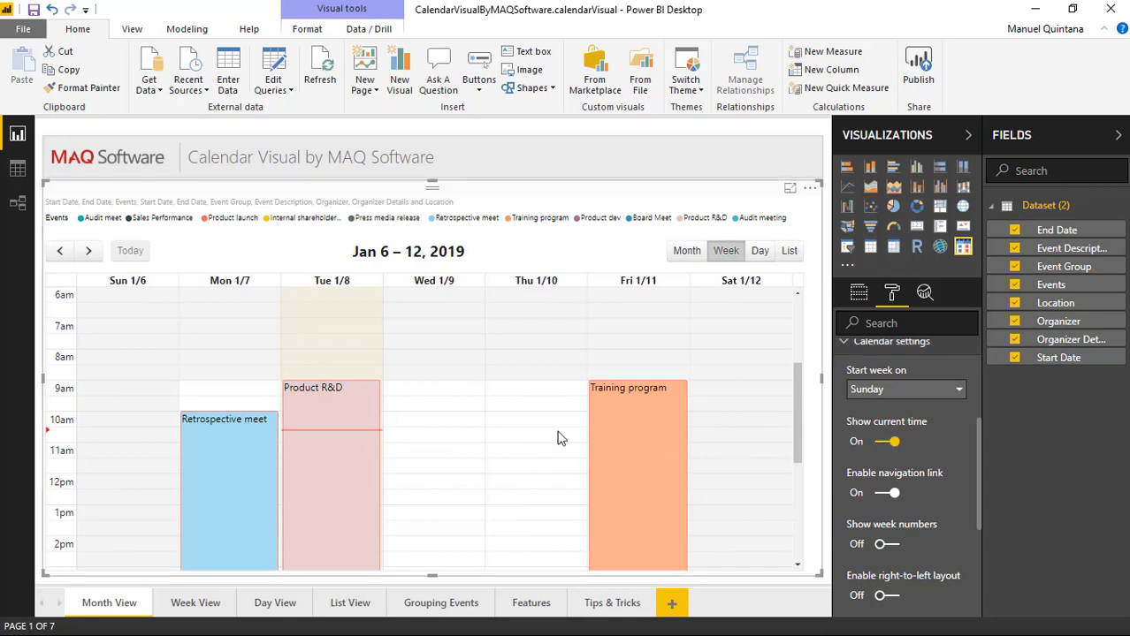
Step: Cycle through Month, Week, Day and List views of the January 2019 events
click(686, 252)
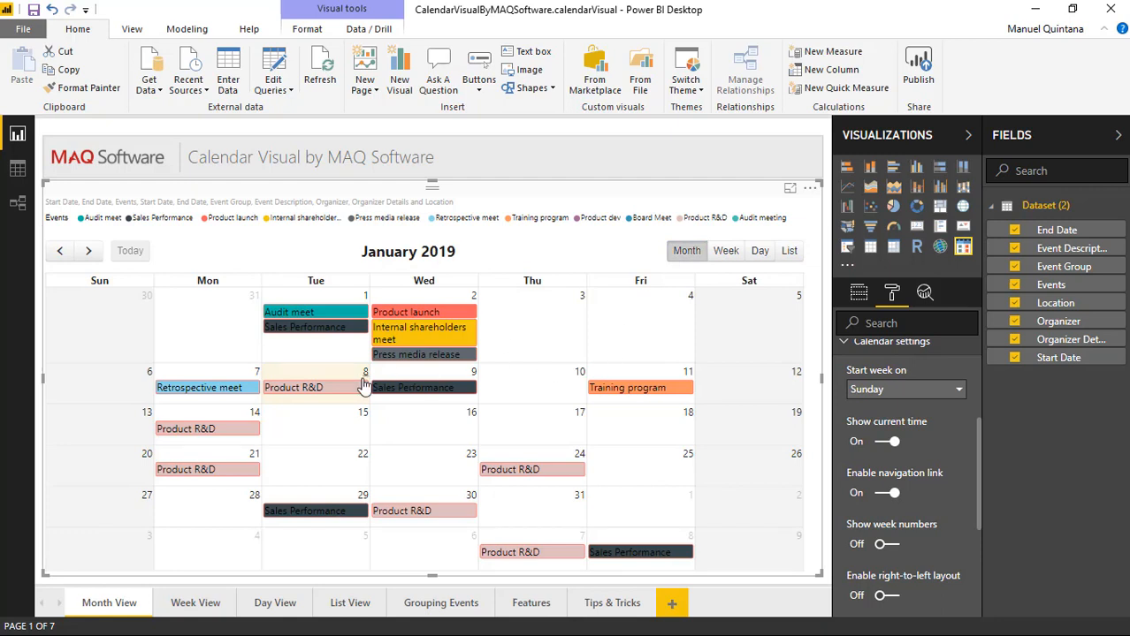
mouse_move(692, 313)
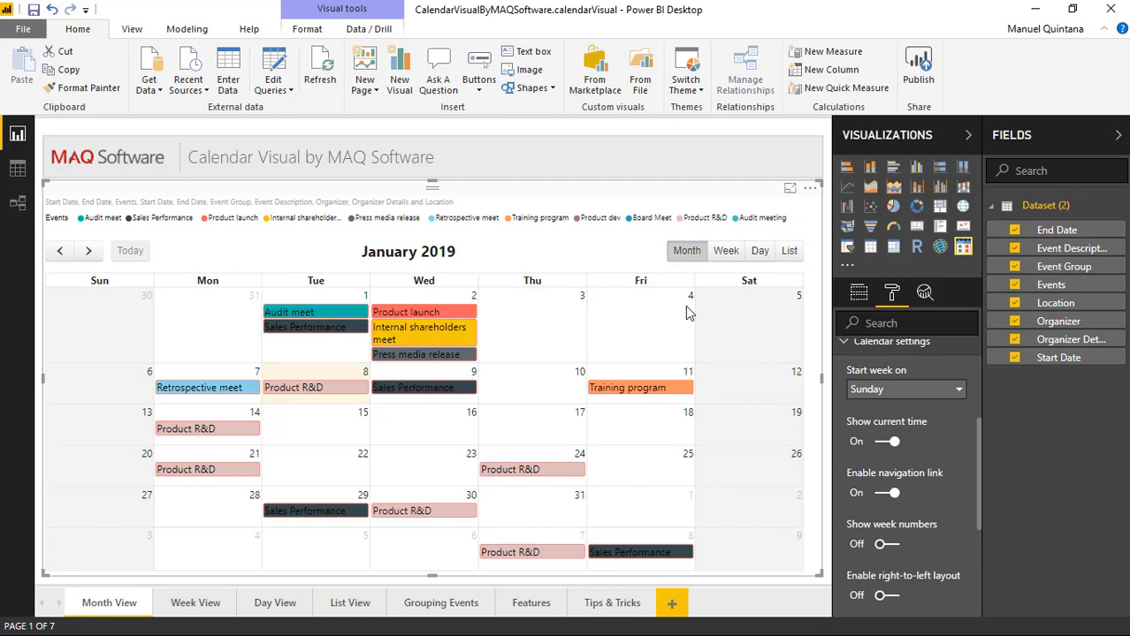
click(724, 251)
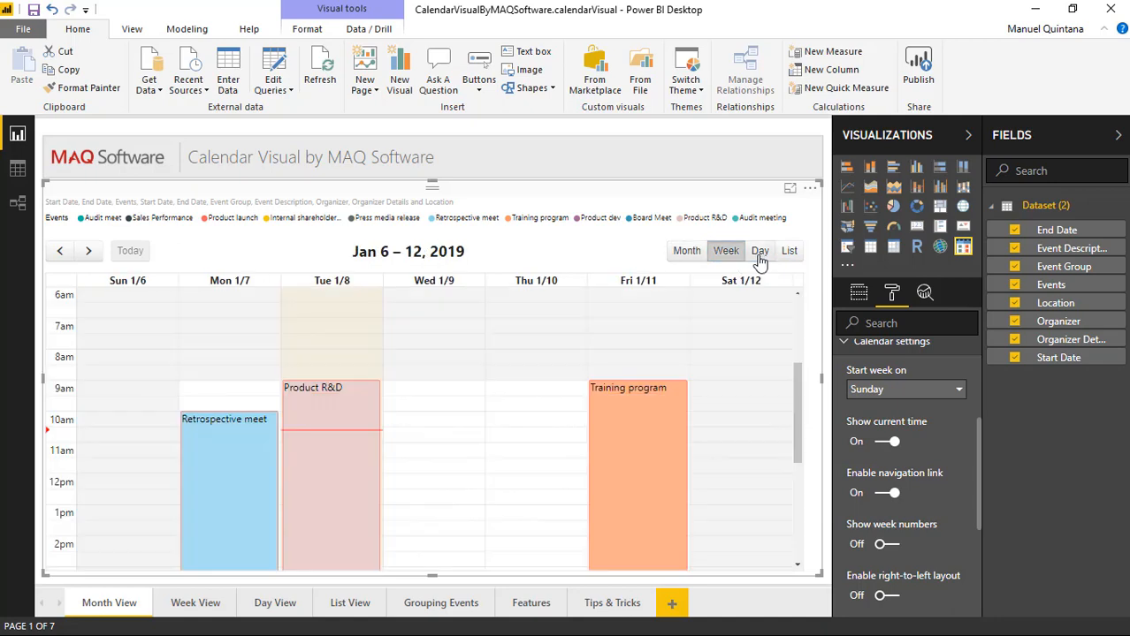
click(760, 251)
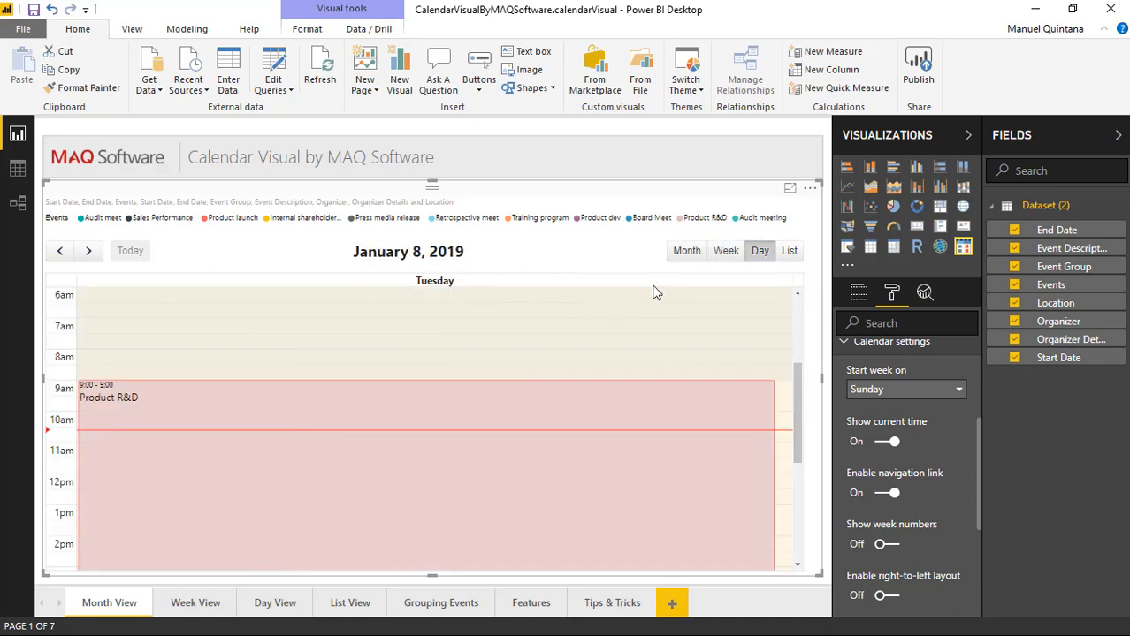
click(788, 251)
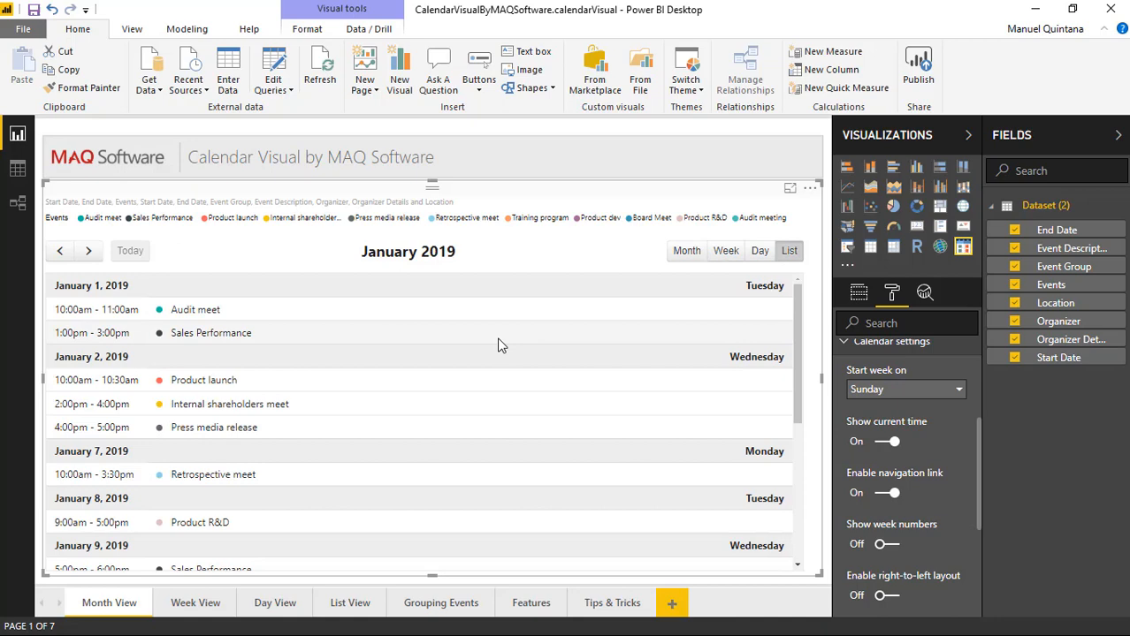
scroll(down, 3)
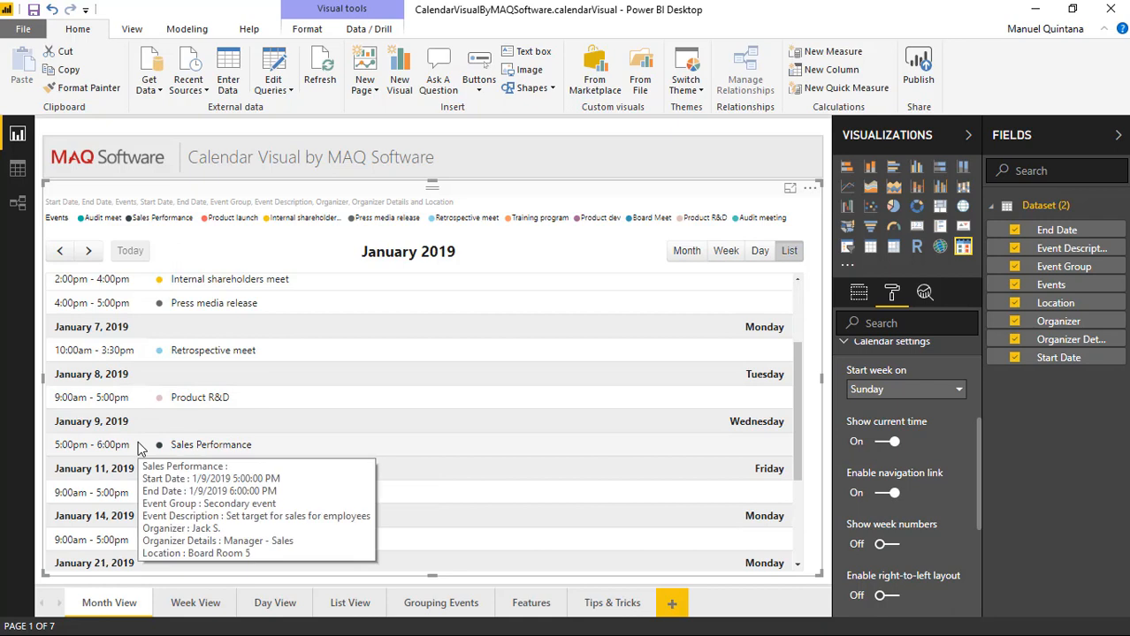
mouse_move(746, 216)
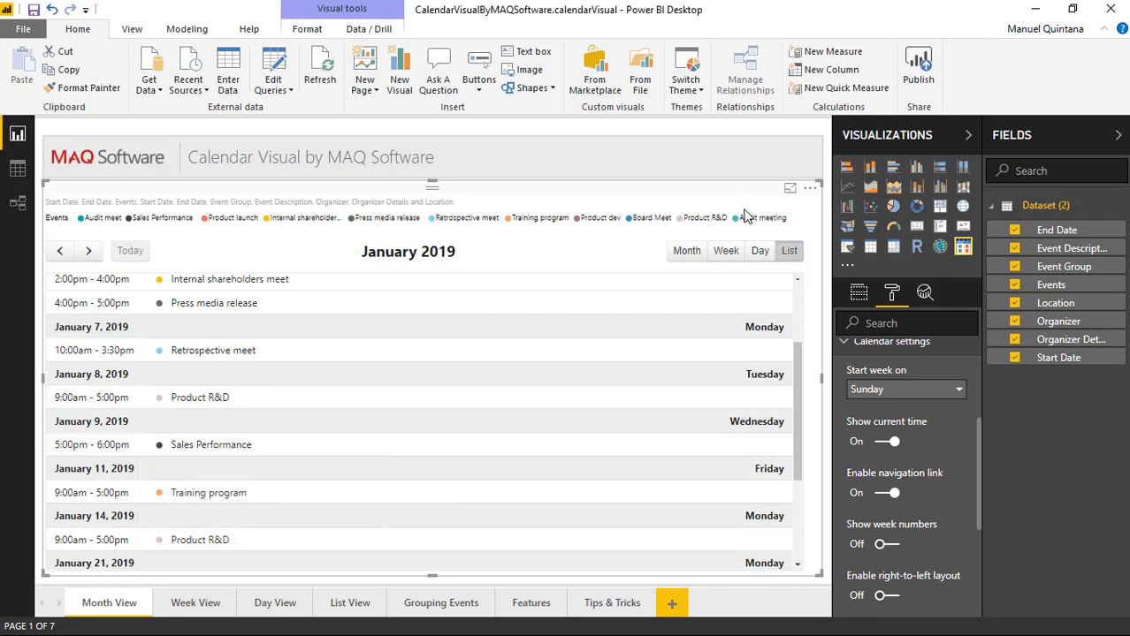
mouse_move(687, 251)
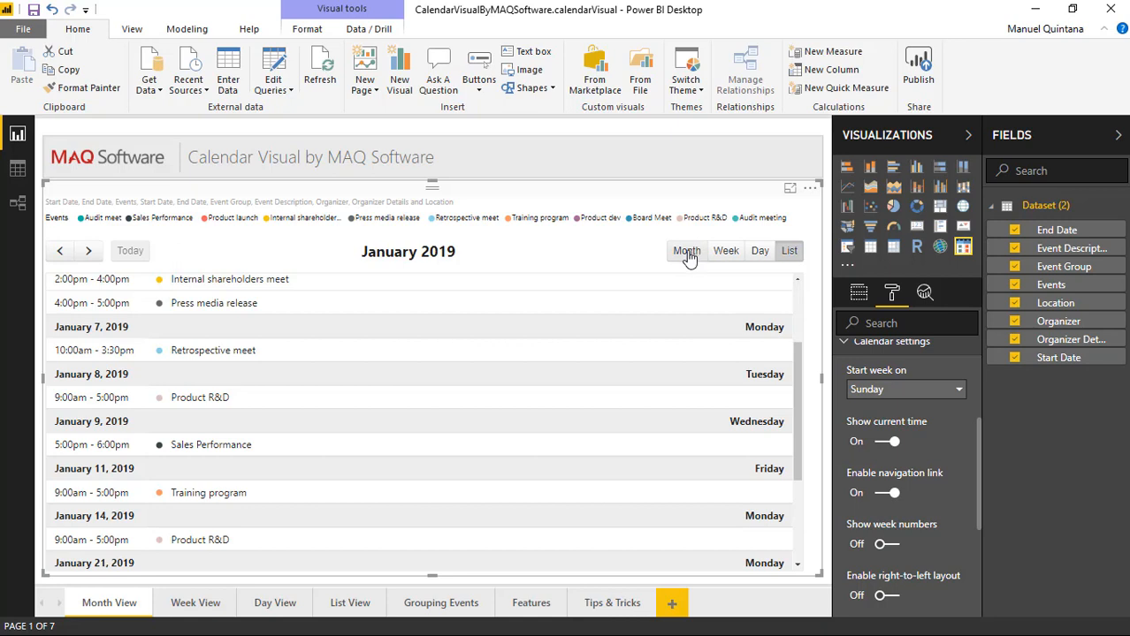
Step: Visit January 2's day view from Month view, then turn Show week numbers On (W2)
click(686, 251)
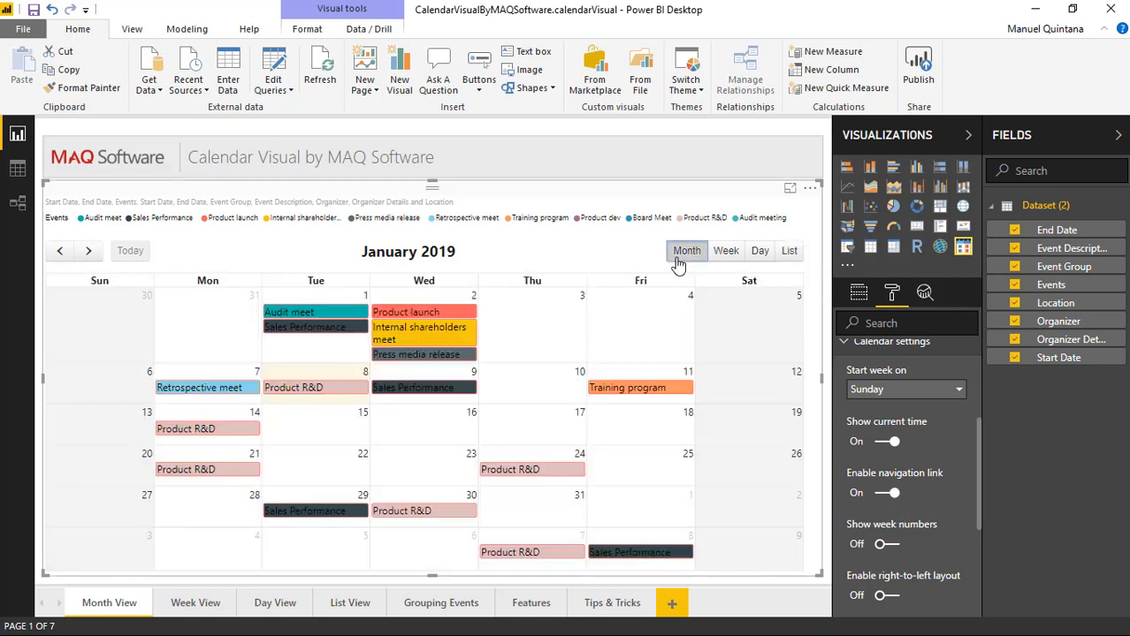
mouse_move(156, 385)
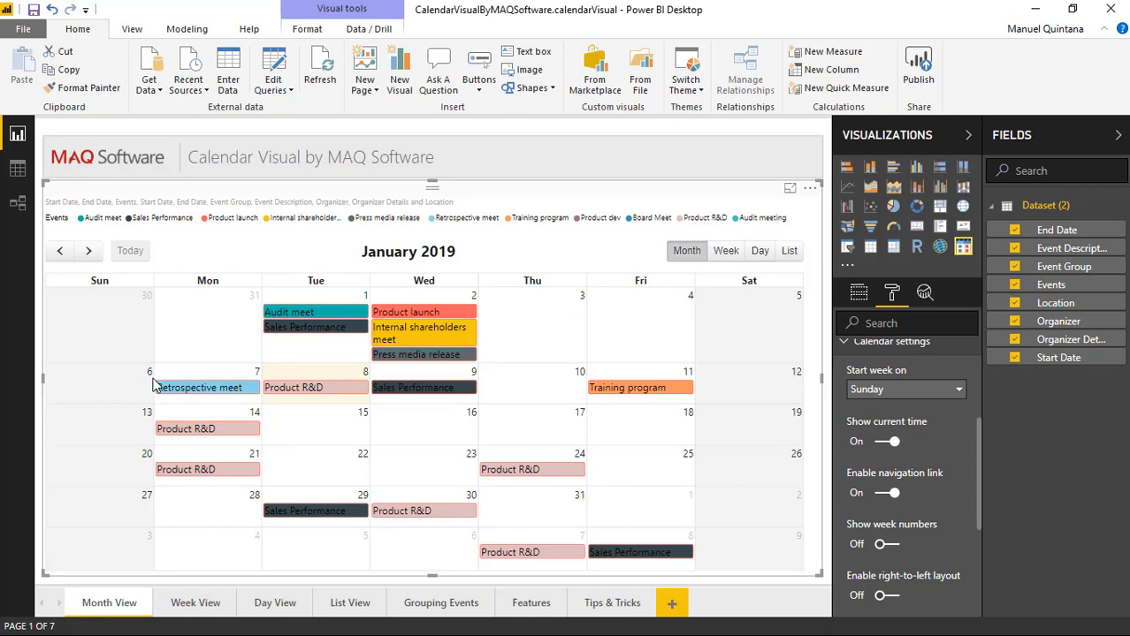
mouse_move(200, 382)
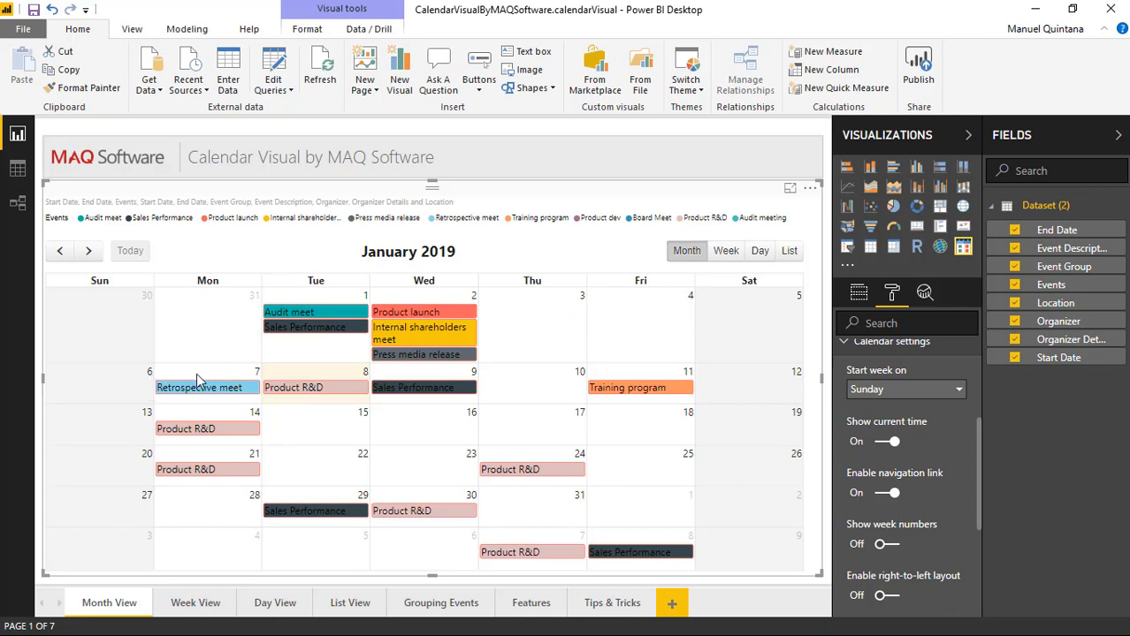
mouse_move(240, 375)
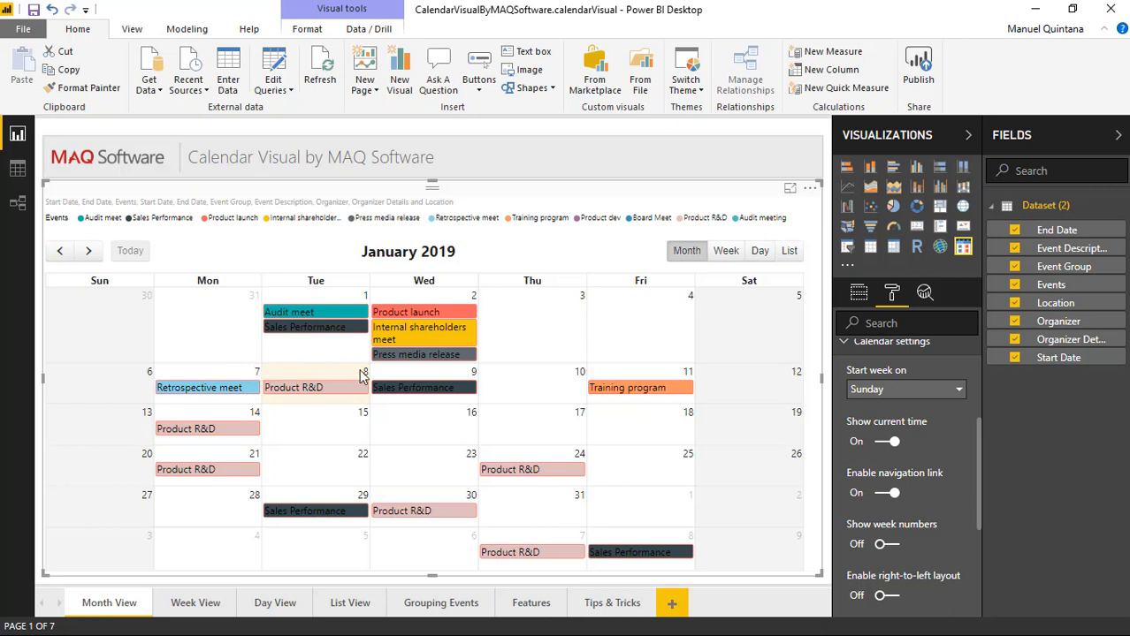
mouse_move(478, 306)
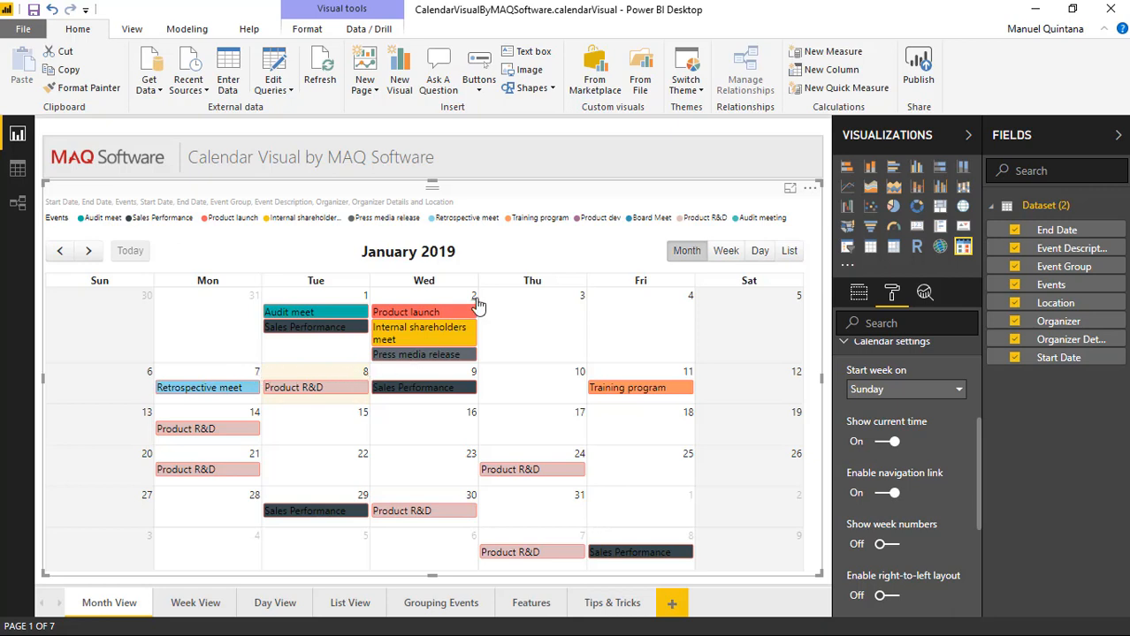
click(758, 251)
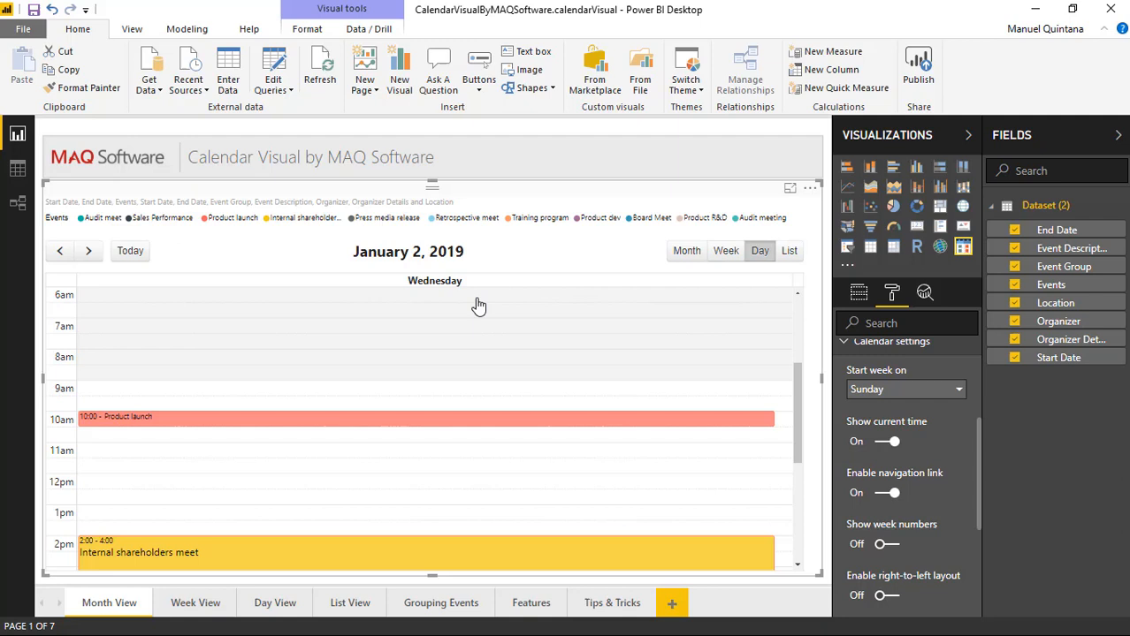
mouse_move(477, 327)
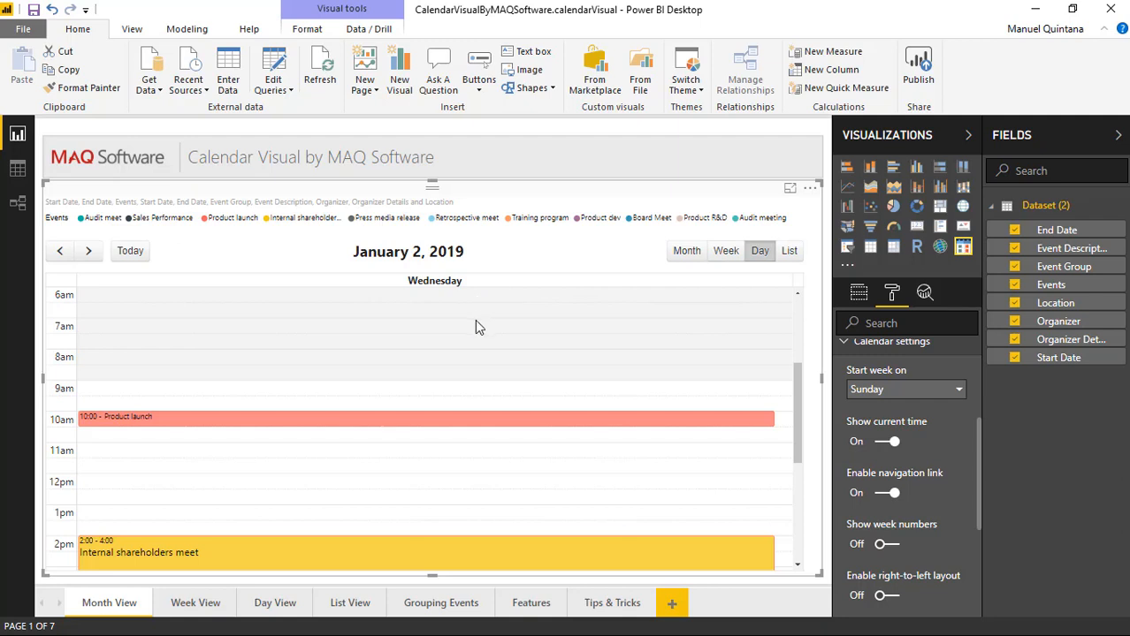
mouse_move(162, 406)
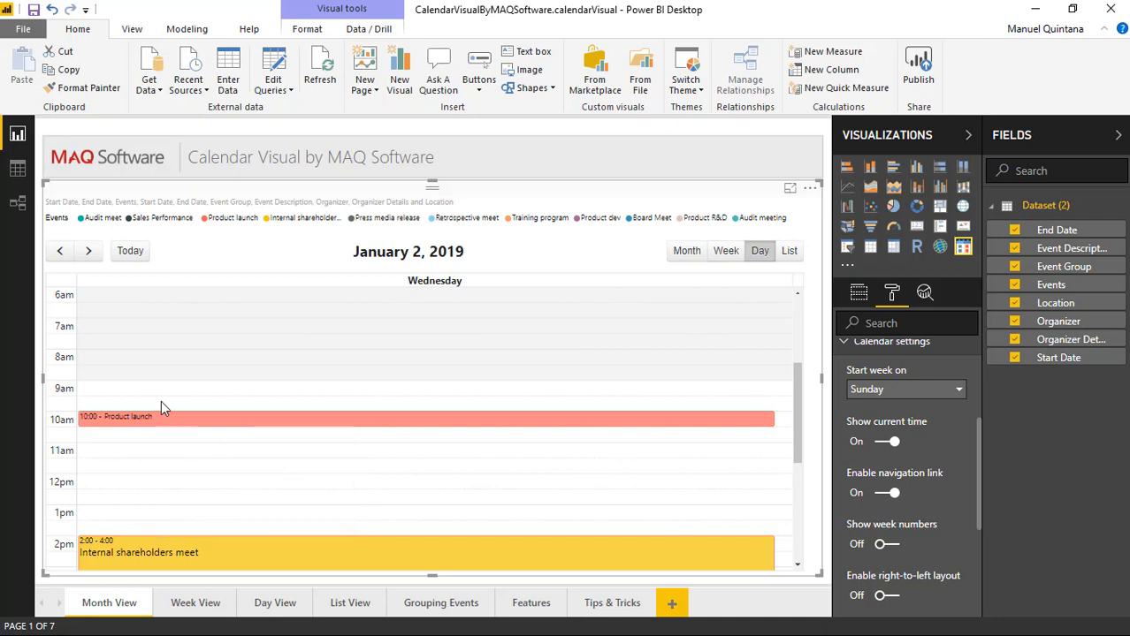
click(686, 251)
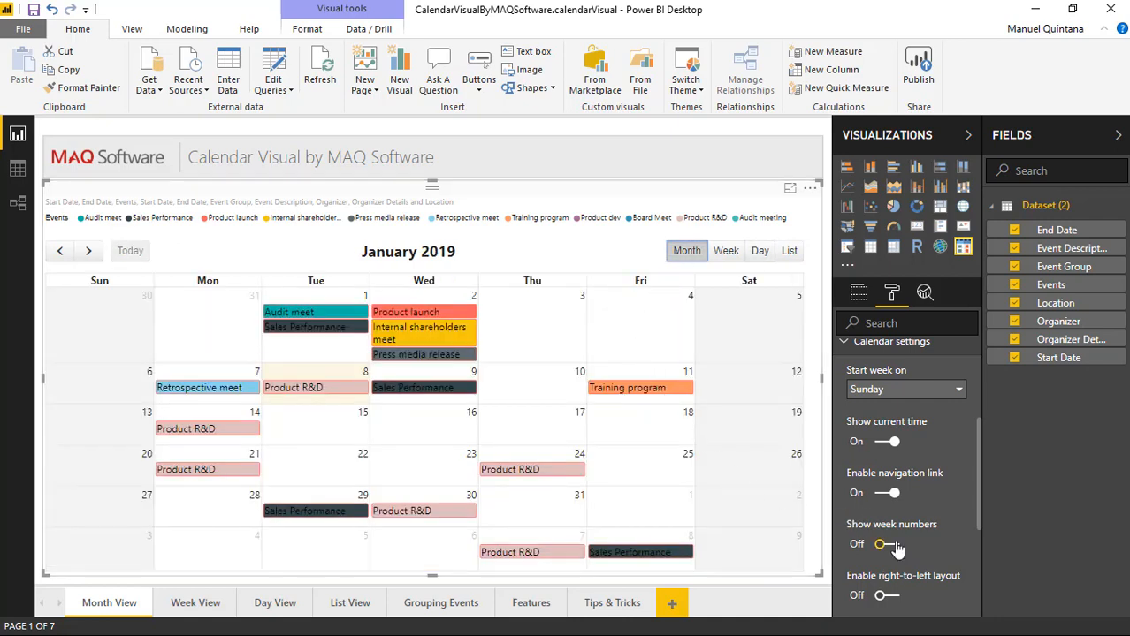
click(888, 544)
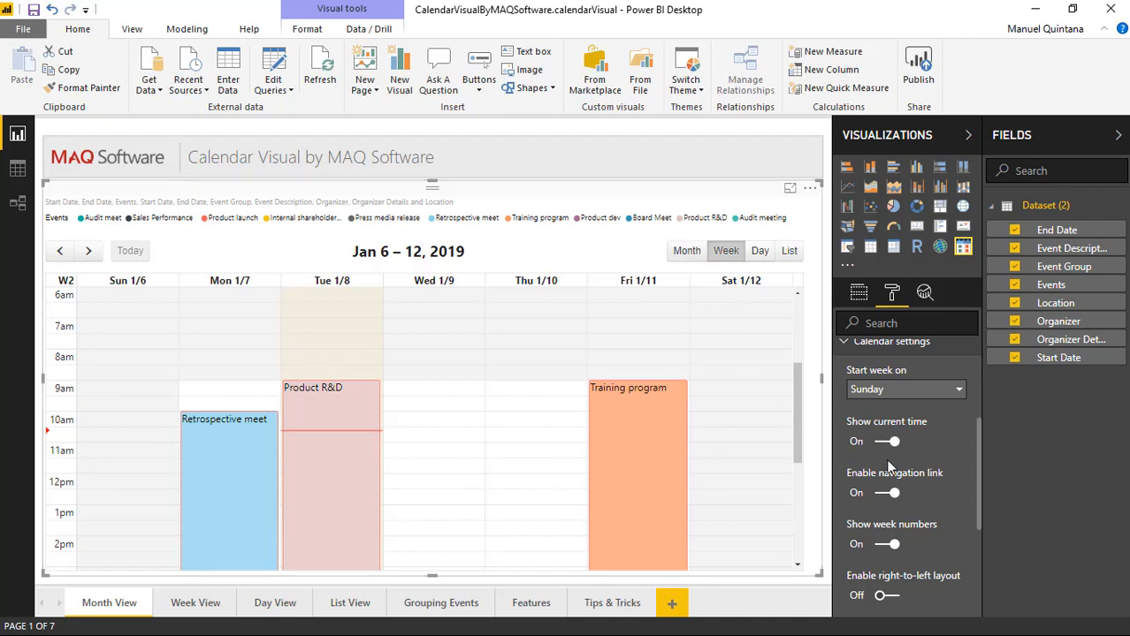
Step: Turn Enable right-to-left layout On and check the mirrored week and day views for January 8
scroll(down, 3)
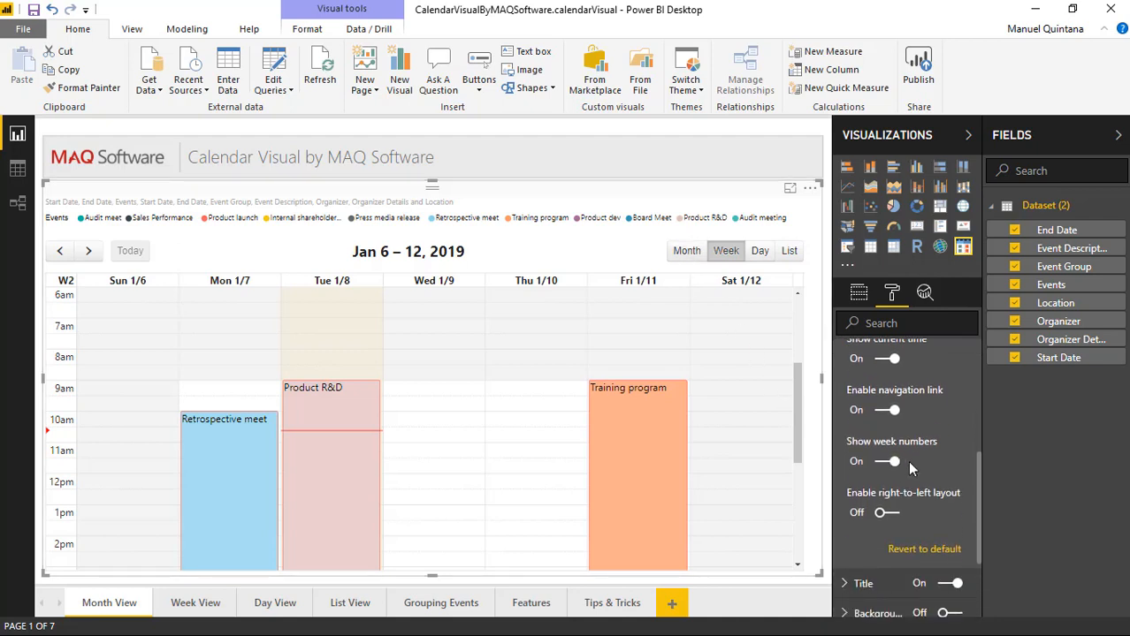
mouse_move(905, 504)
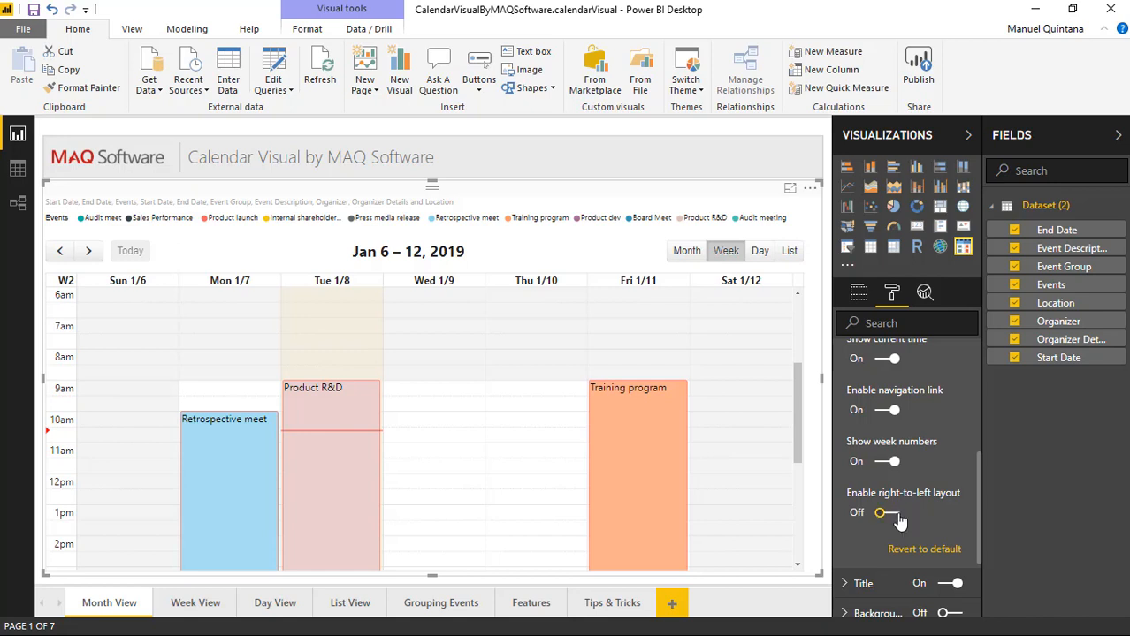
click(888, 512)
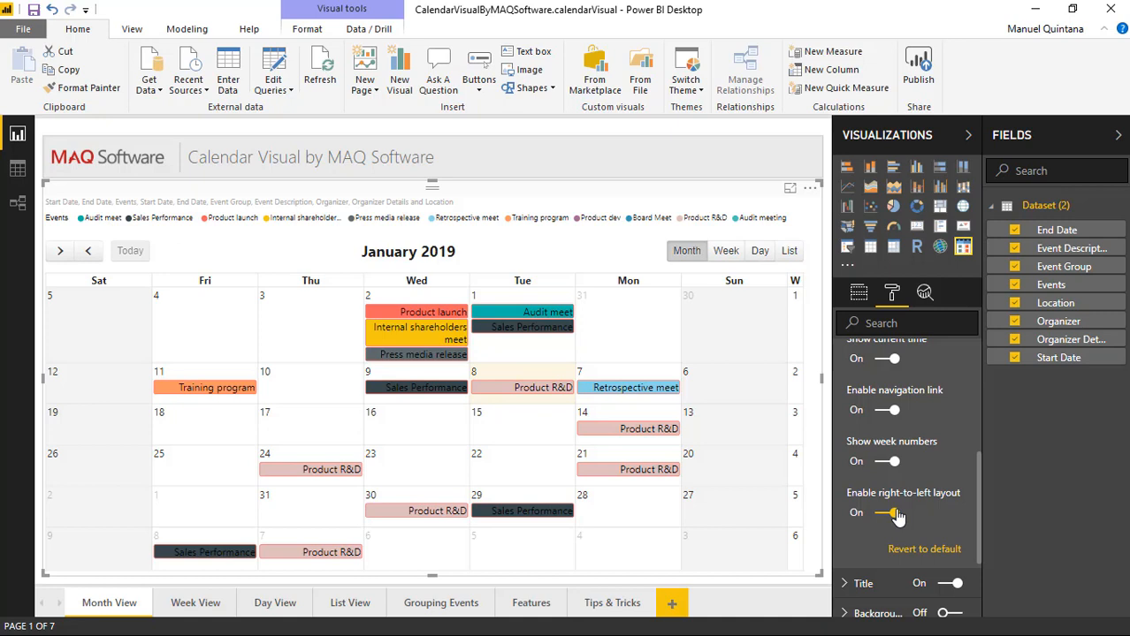
click(725, 251)
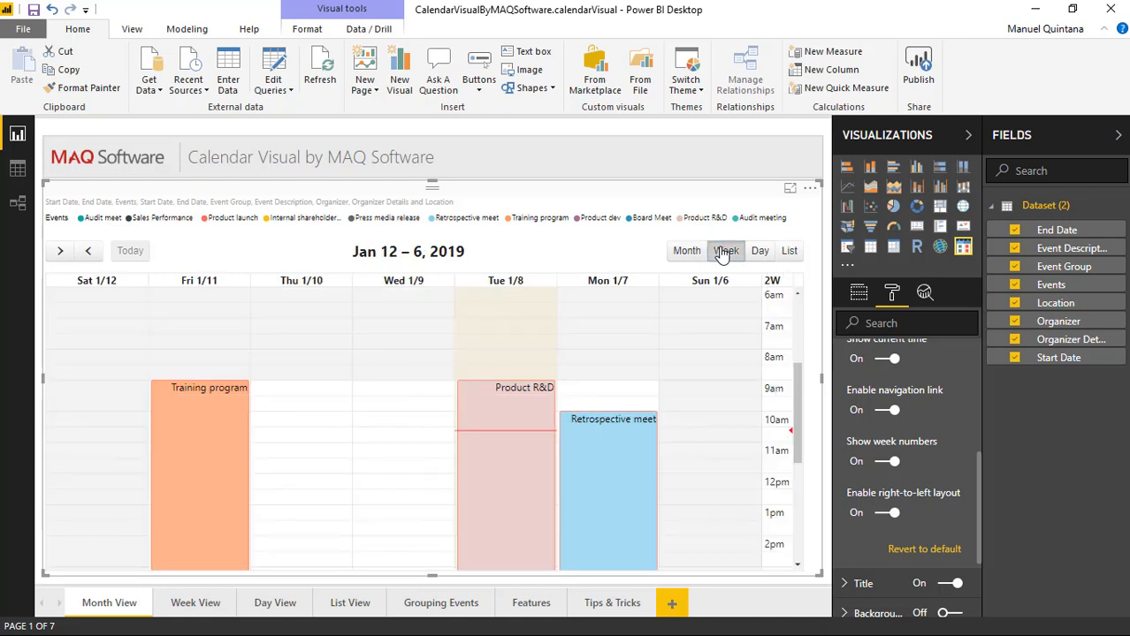
click(760, 251)
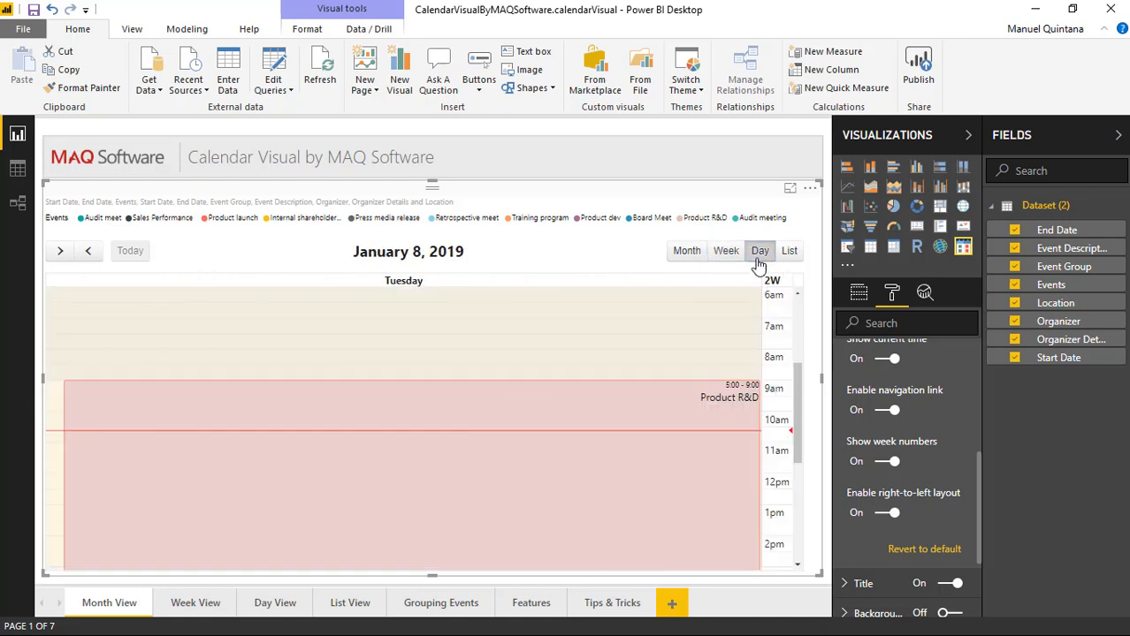
mouse_move(771, 302)
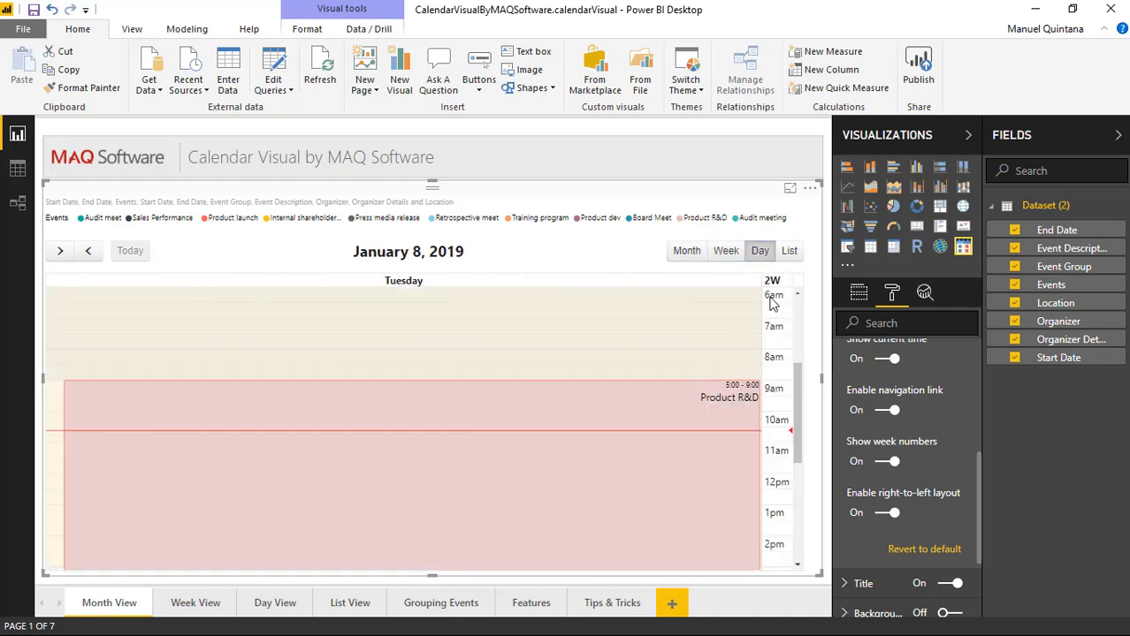